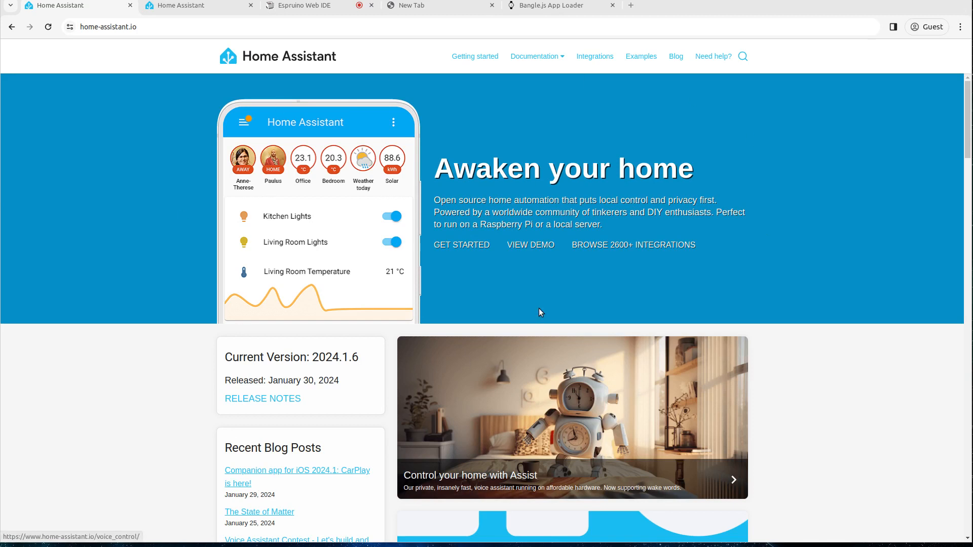
{"action": "mouse_move", "coordinate": [628, 236]}
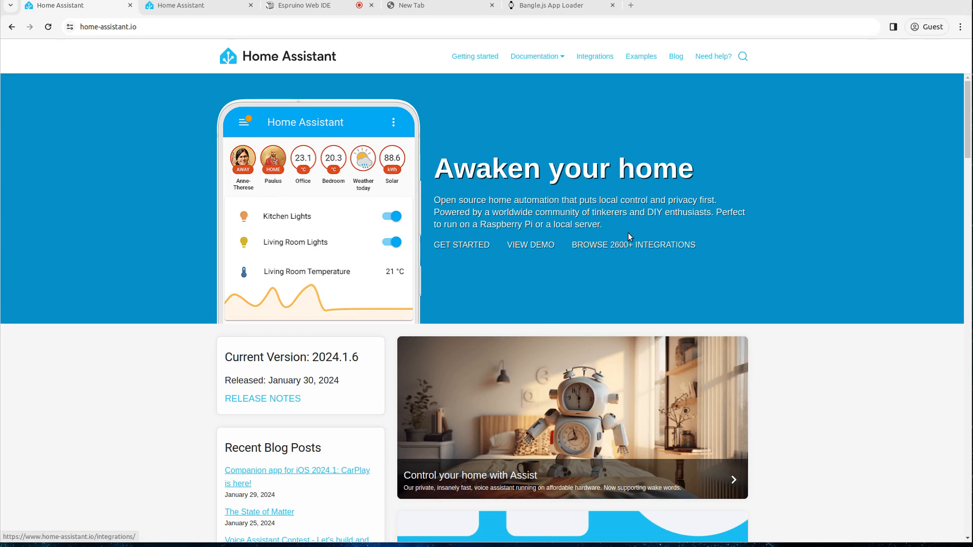
- Reach the Raspberry Pi installation guide at the Raspberry Pi Imager steps
{"action": "left_click", "coordinate": [537, 57]}
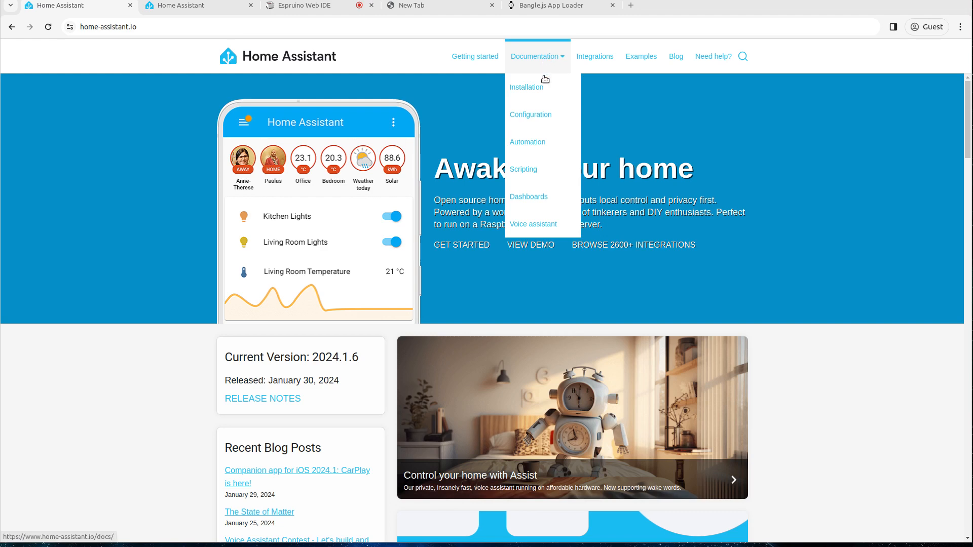
{"action": "left_click", "coordinate": [519, 87]}
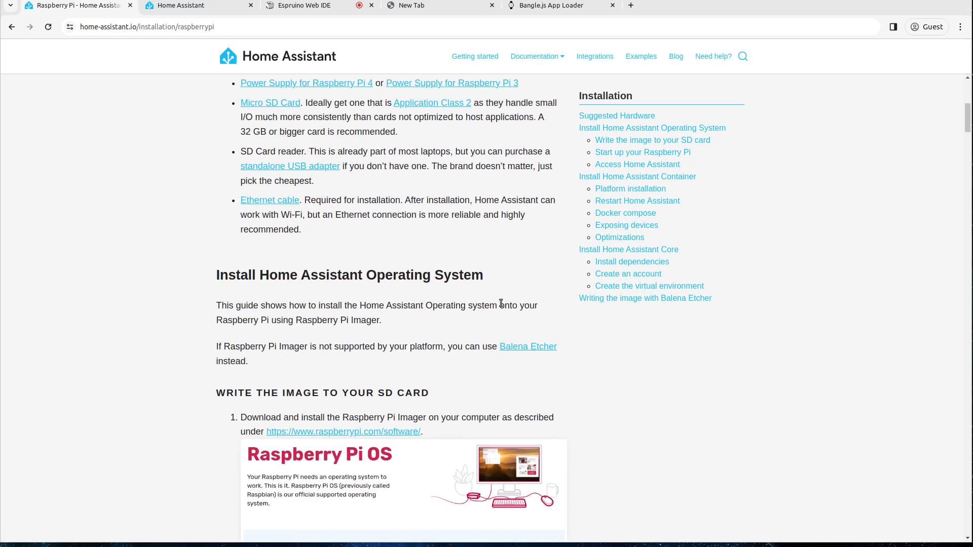
{"action": "scroll", "scroll_direction": "down", "scroll_amount": 3}
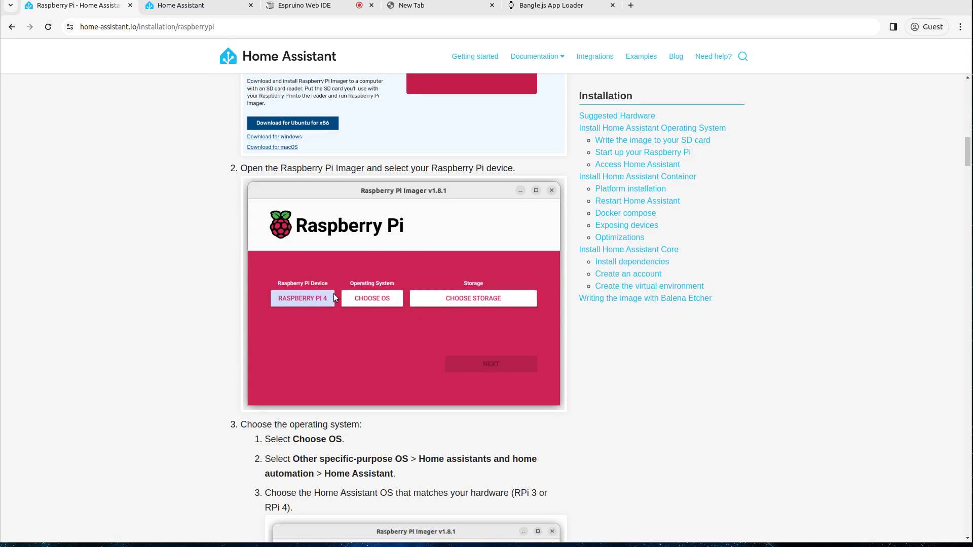
{"action": "mouse_move", "coordinate": [396, 304]}
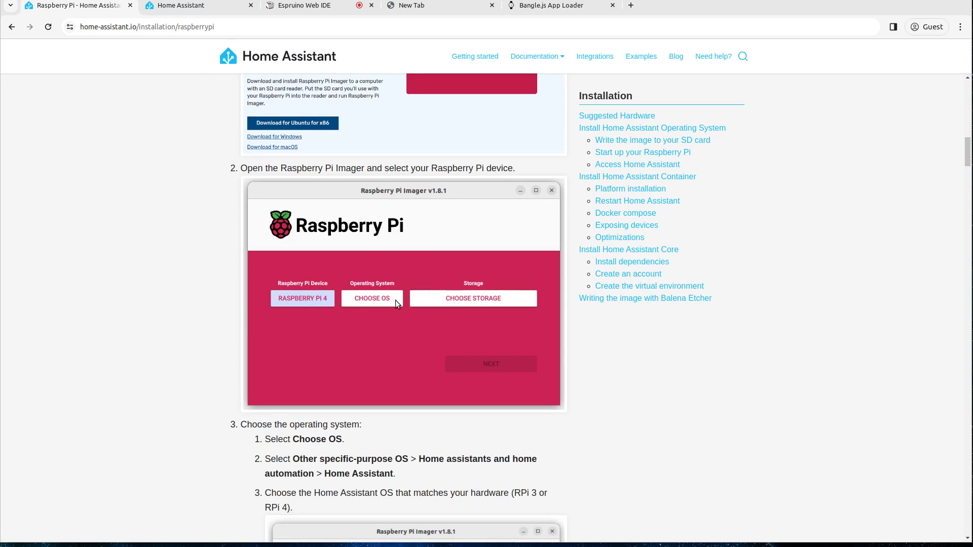
{"action": "mouse_move", "coordinate": [466, 249]}
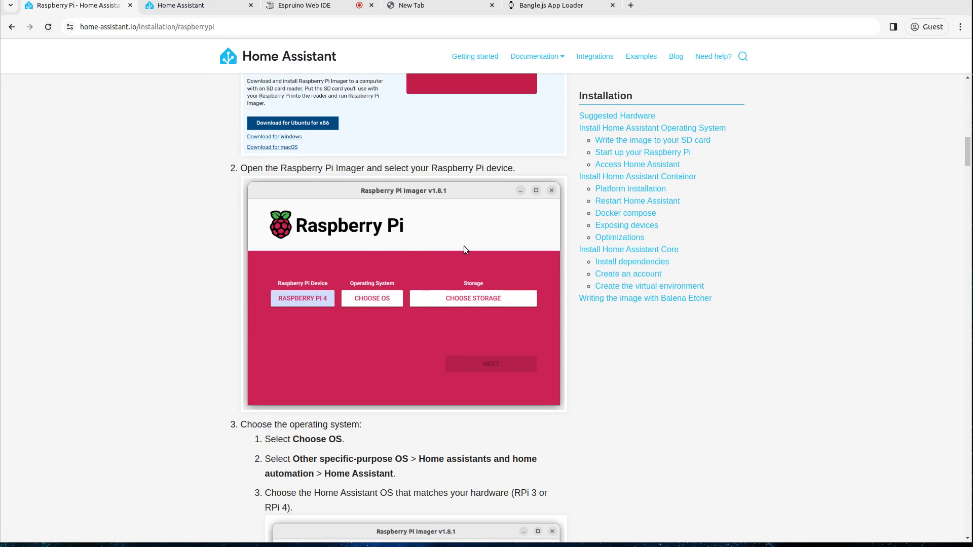
{"action": "mouse_move", "coordinate": [454, 261]}
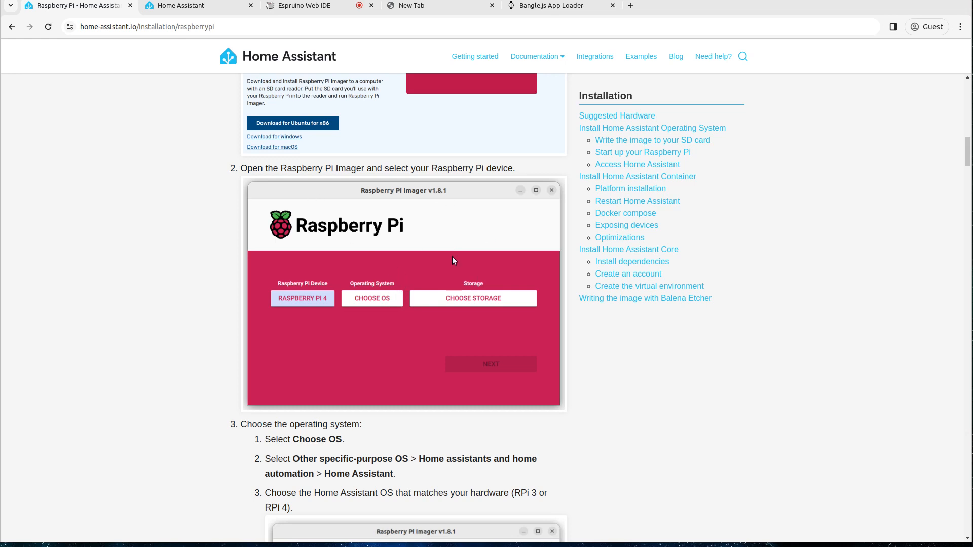
- Begin Create My Smart Home and enter the user name 'Gordon' with account details
{"action": "left_click", "coordinate": [191, 5]}
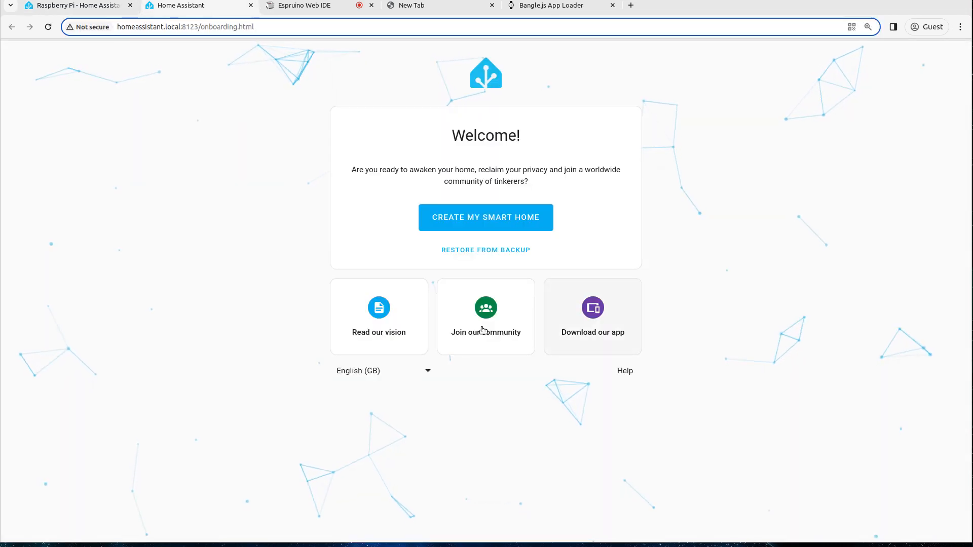
{"action": "mouse_move", "coordinate": [793, 346]}
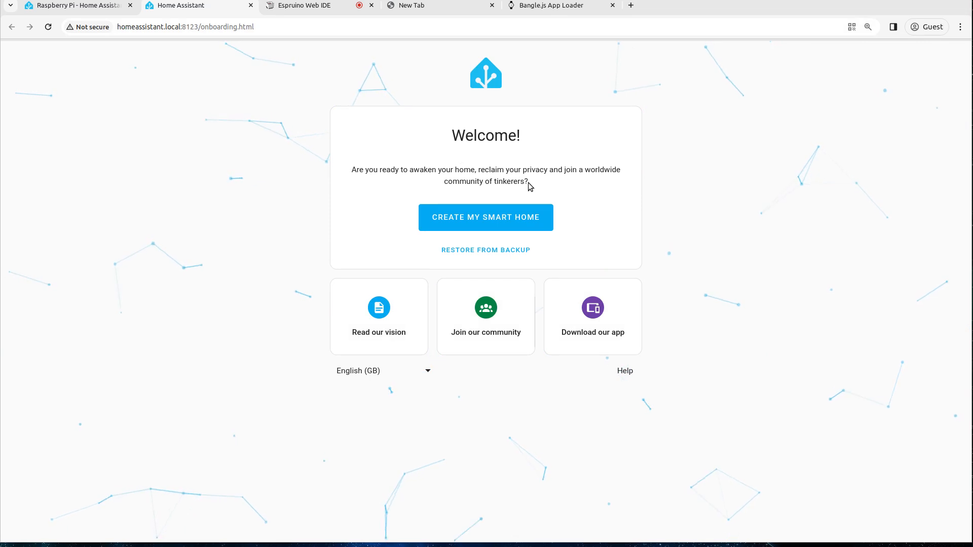
{"action": "mouse_move", "coordinate": [482, 165]}
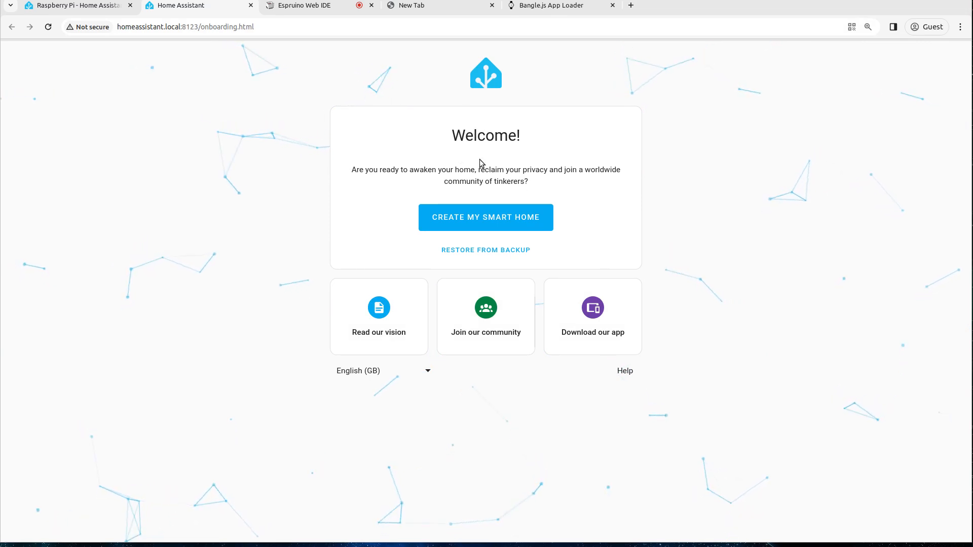
{"action": "left_click", "coordinate": [486, 217]}
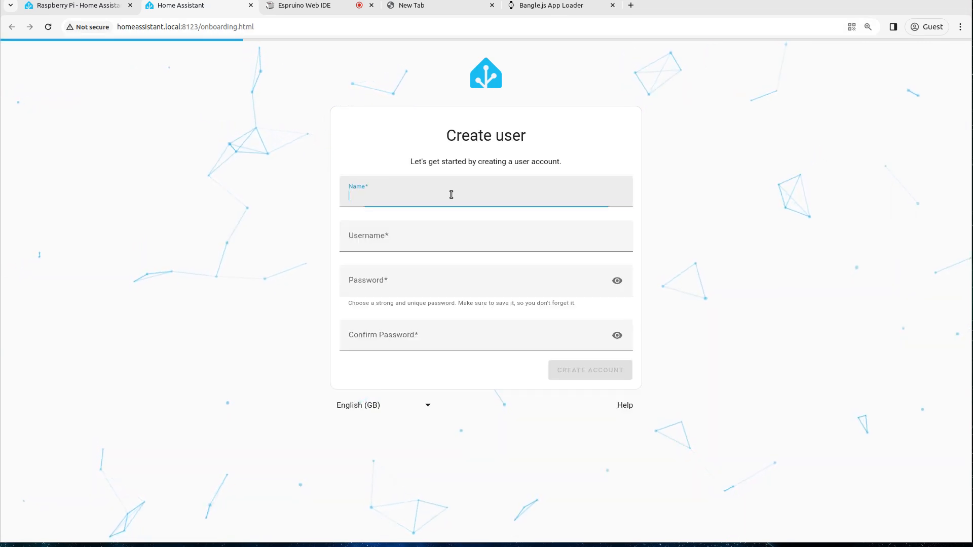
{"action": "type", "text": "Gordon"}
{"action": "left_click", "coordinate": [486, 236]}
{"action": "type", "text": "gw"}
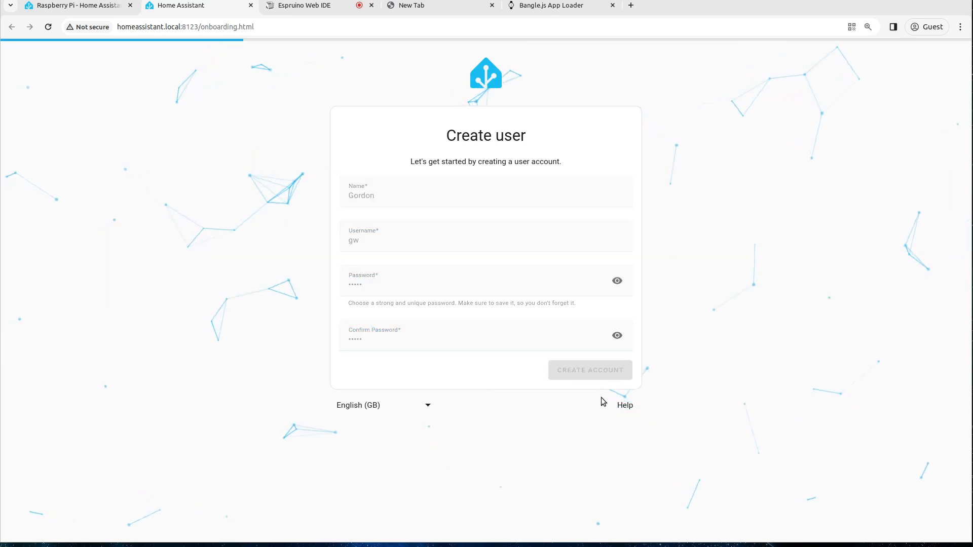
- Create the account, set home location to Oxford, and continue with analytics sharing off
{"action": "left_click", "coordinate": [590, 370]}
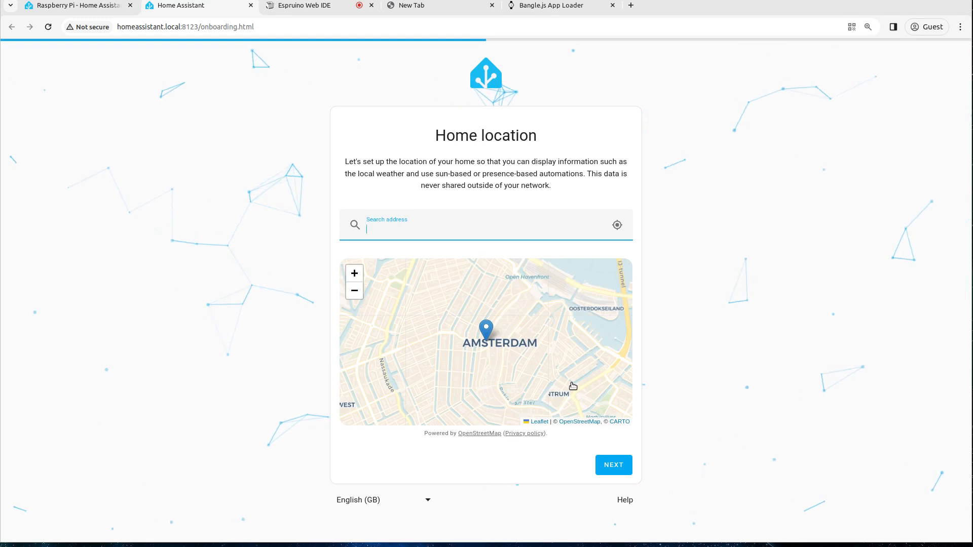
{"action": "mouse_move", "coordinate": [437, 255]}
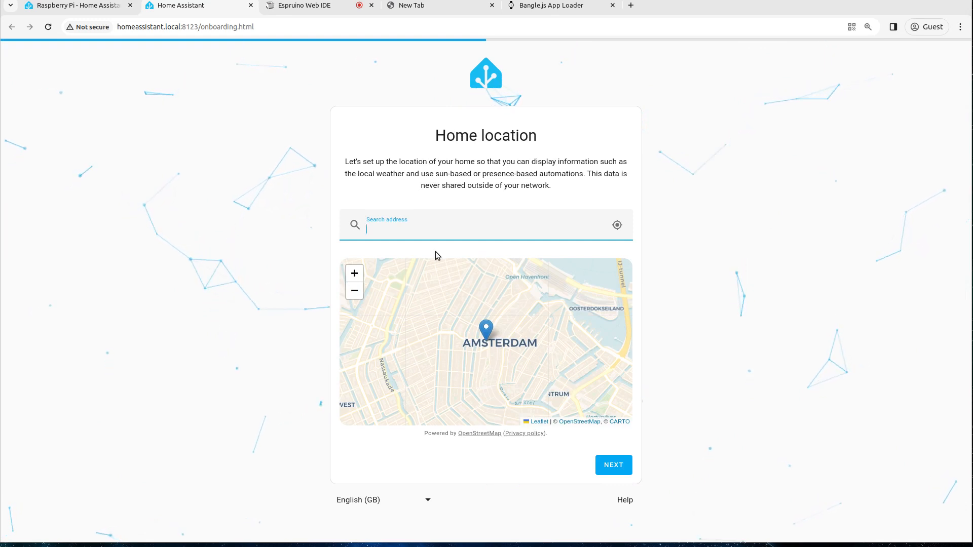
{"action": "type", "text": "Oxford"}
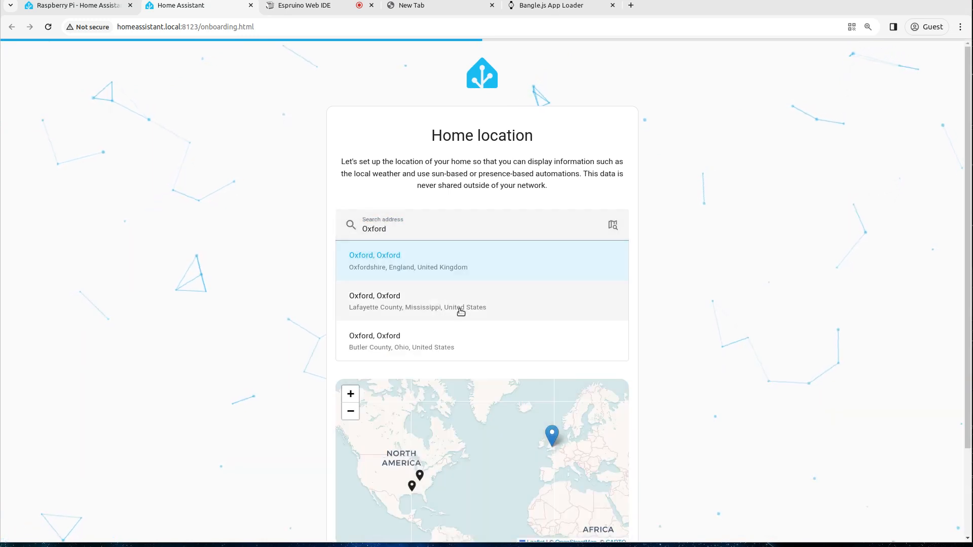
{"action": "scroll", "scroll_direction": "down", "scroll_amount": 3}
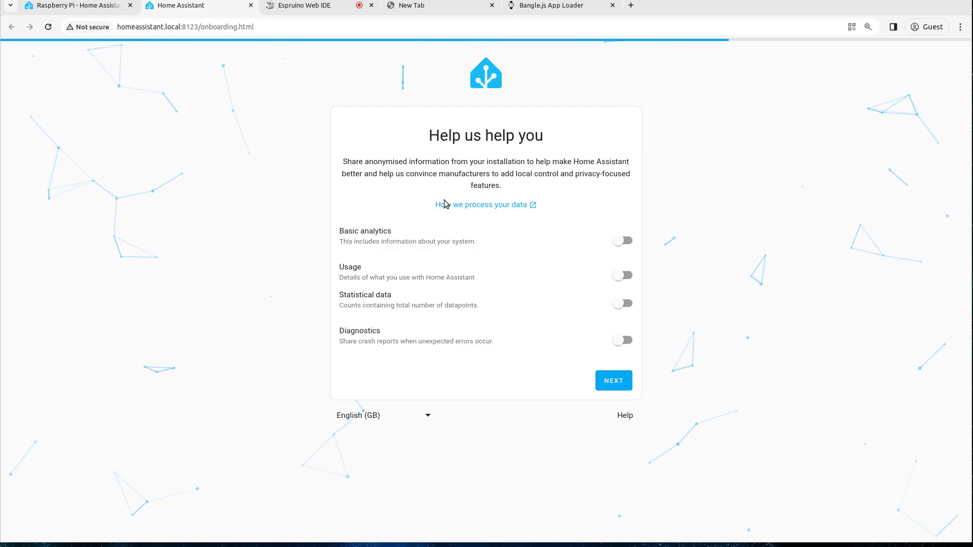
{"action": "mouse_move", "coordinate": [602, 397]}
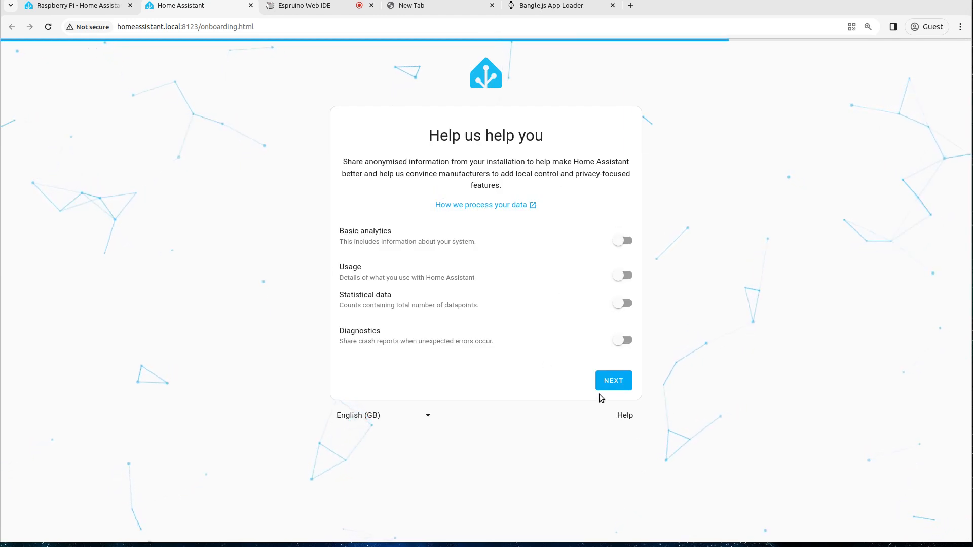
{"action": "left_click", "coordinate": [614, 380]}
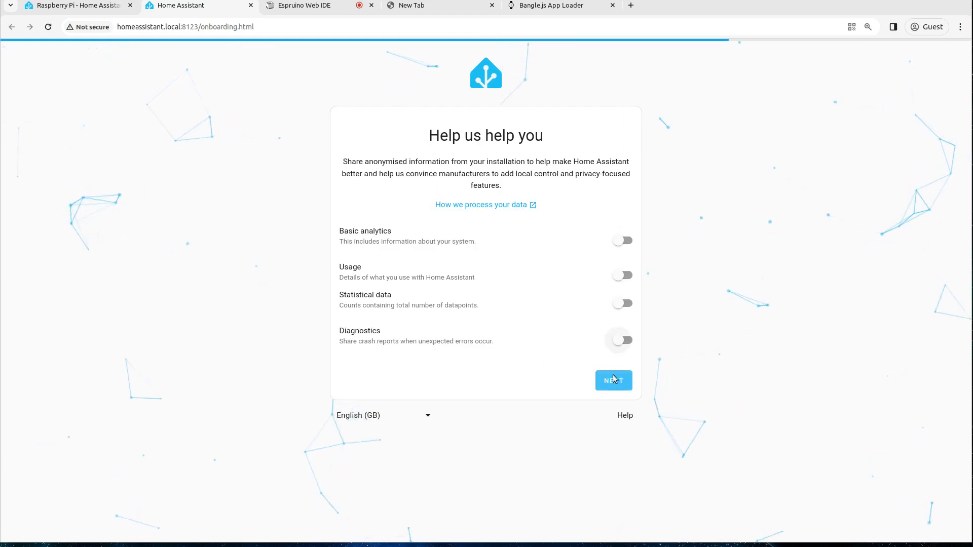
{"action": "left_click", "coordinate": [614, 380]}
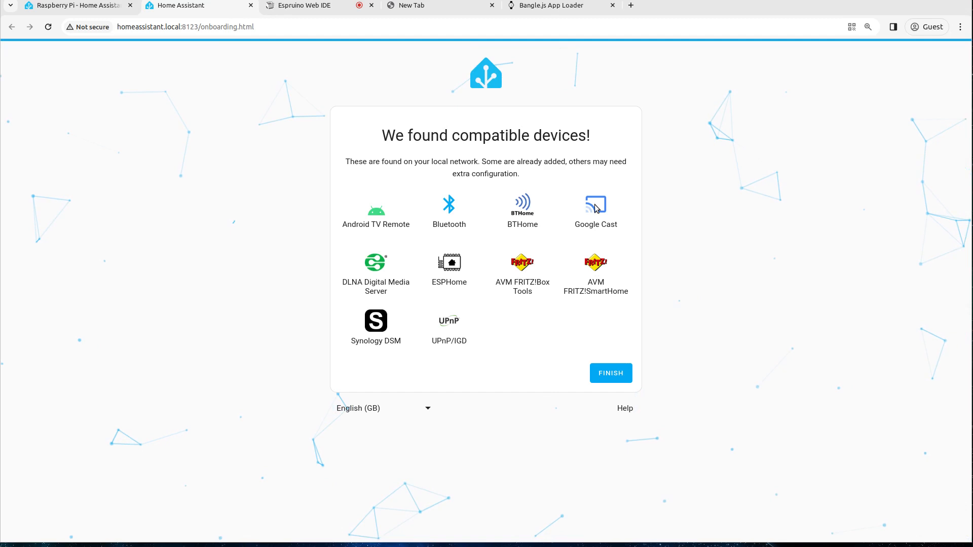
{"action": "mouse_move", "coordinate": [302, 182]}
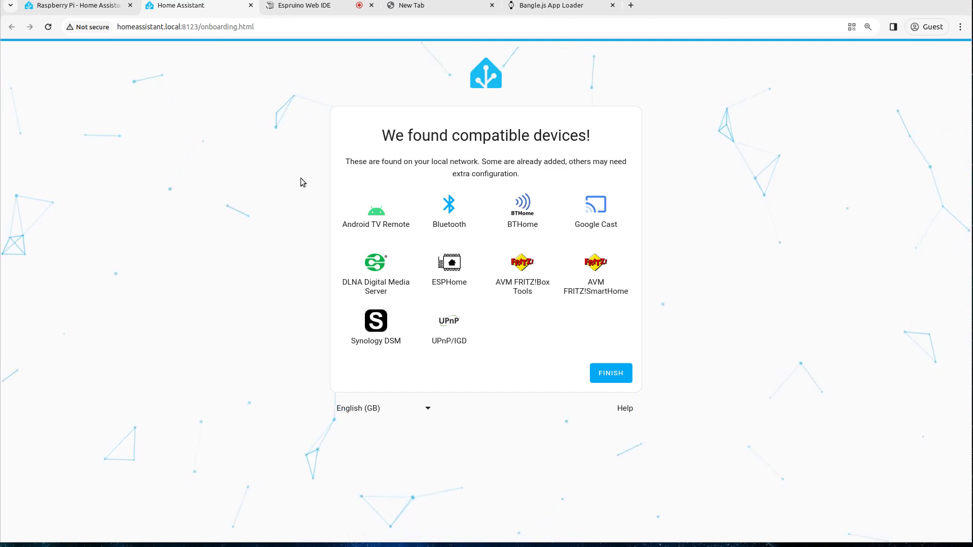
{"action": "mouse_move", "coordinate": [518, 314]}
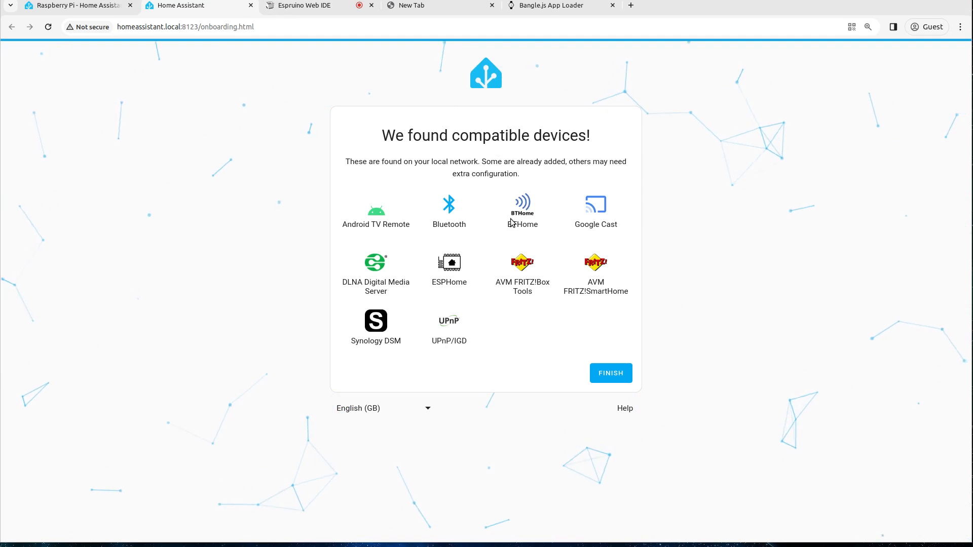
{"action": "mouse_move", "coordinate": [624, 376]}
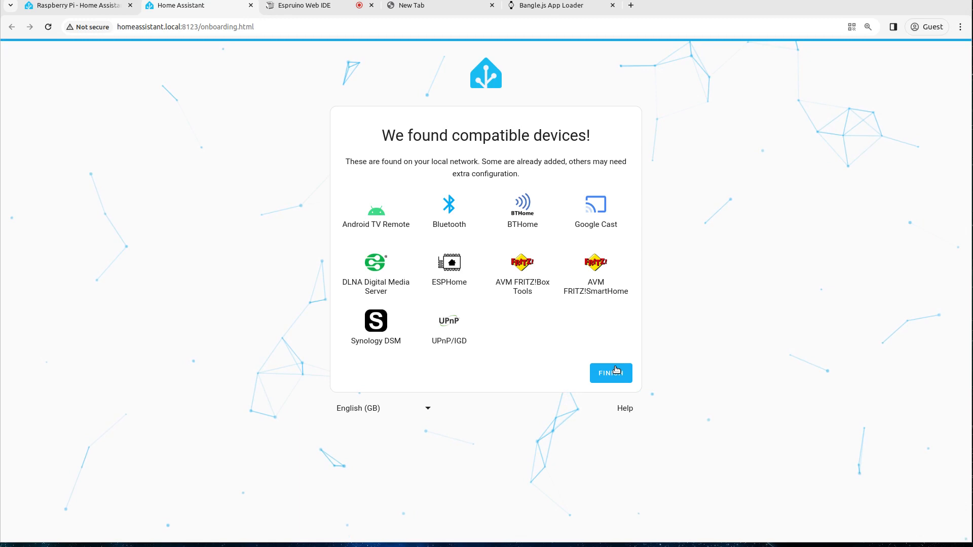
- Finish onboarding so the Overview dashboard with weather, TV and sensors appears
{"action": "left_click", "coordinate": [610, 373]}
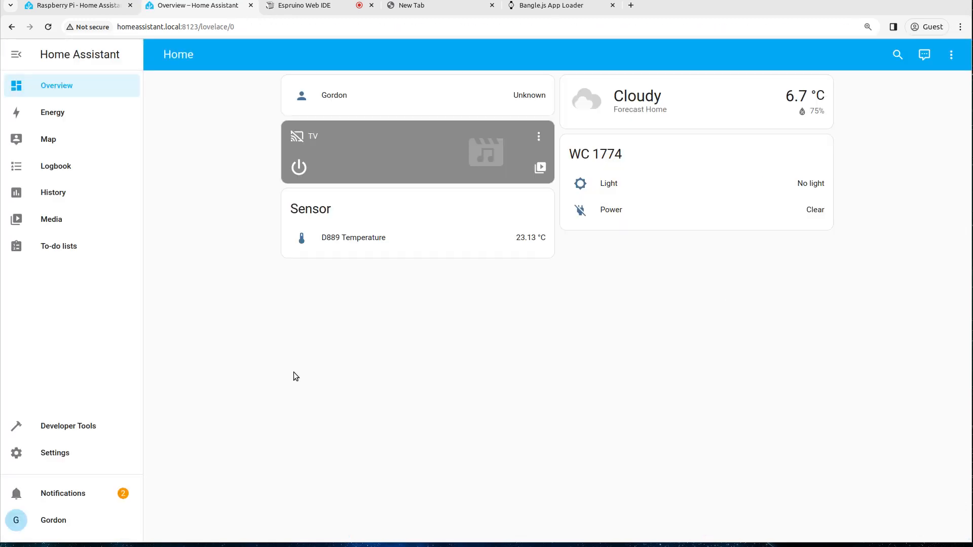
{"action": "mouse_move", "coordinate": [657, 259]}
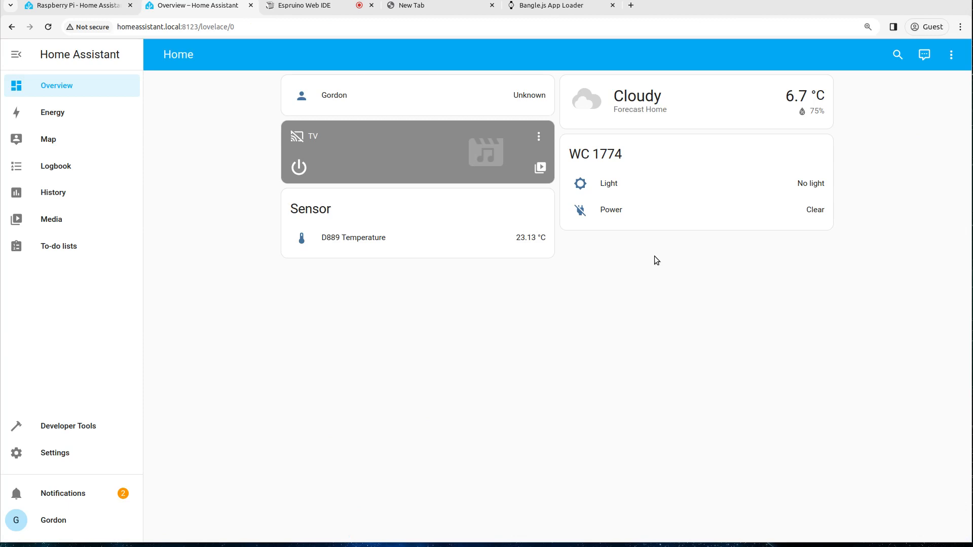
{"action": "mouse_move", "coordinate": [65, 455]}
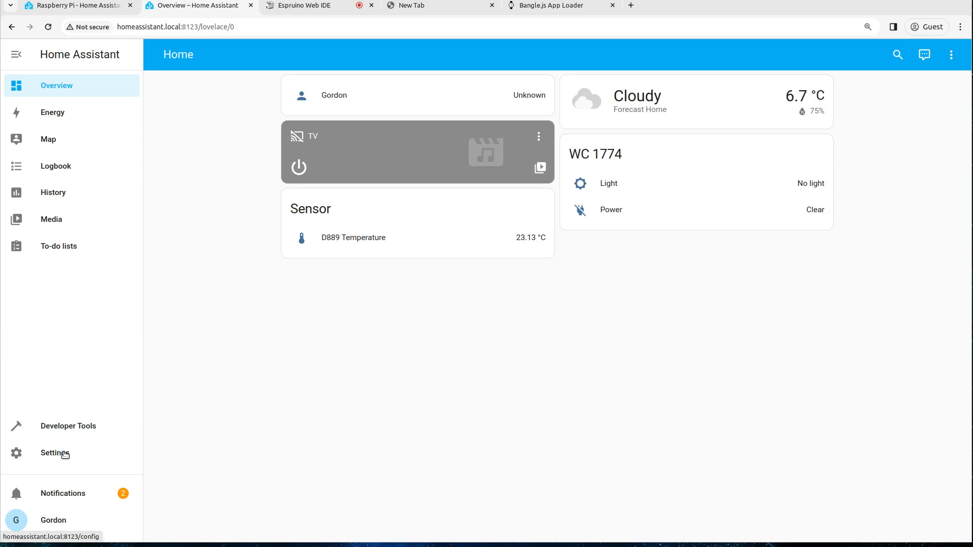
- Configure the discovered socket1 ESPHome device from Devices & services and confirm success
{"action": "left_click", "coordinate": [55, 452]}
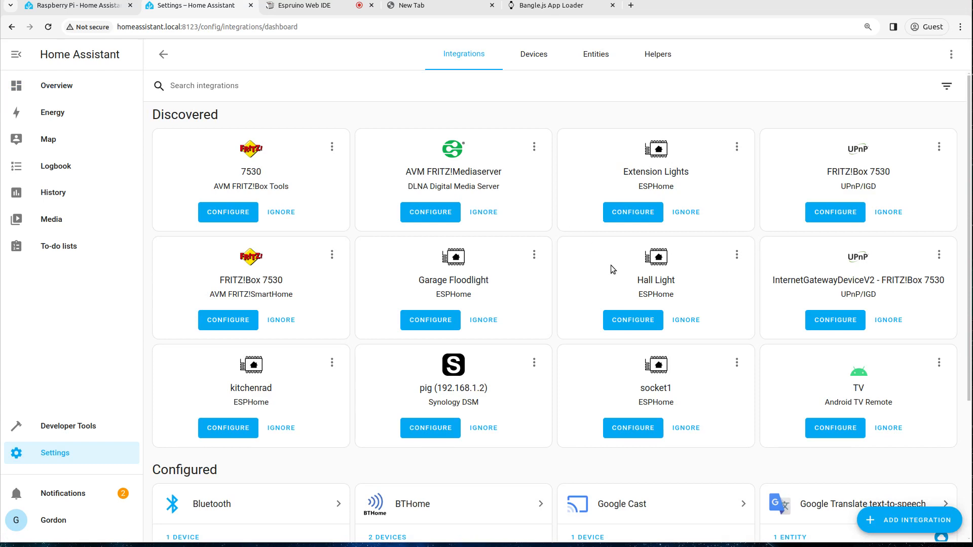
{"action": "mouse_move", "coordinate": [740, 430]}
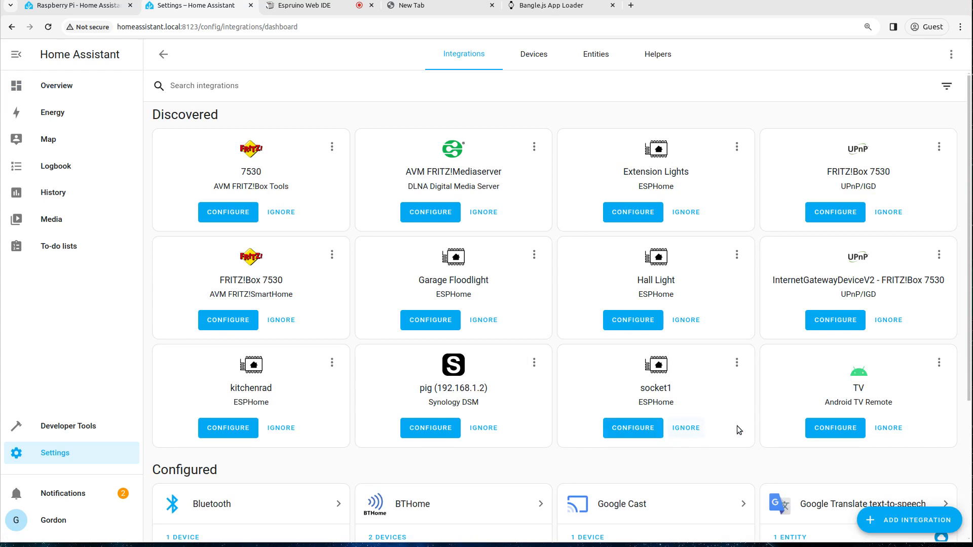
{"action": "mouse_move", "coordinate": [631, 371]}
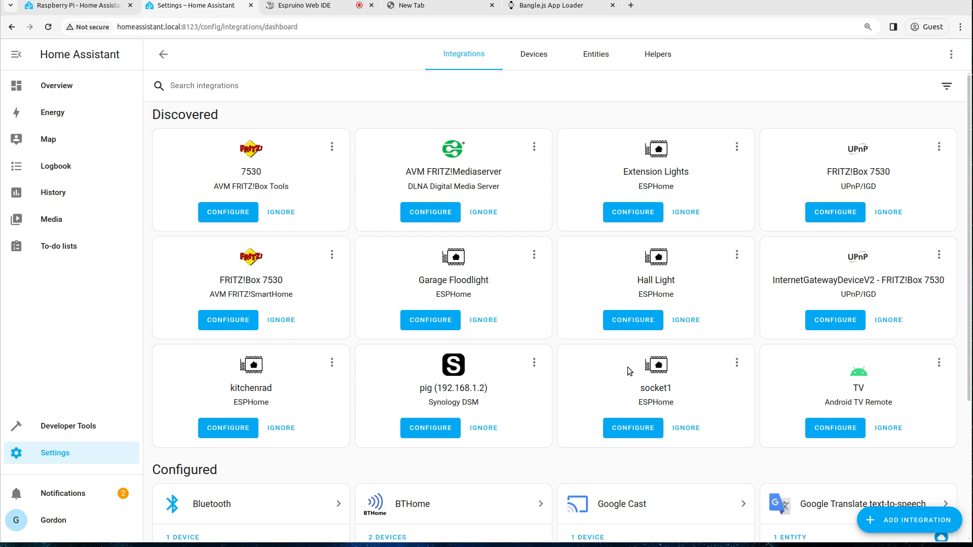
{"action": "mouse_move", "coordinate": [689, 367]}
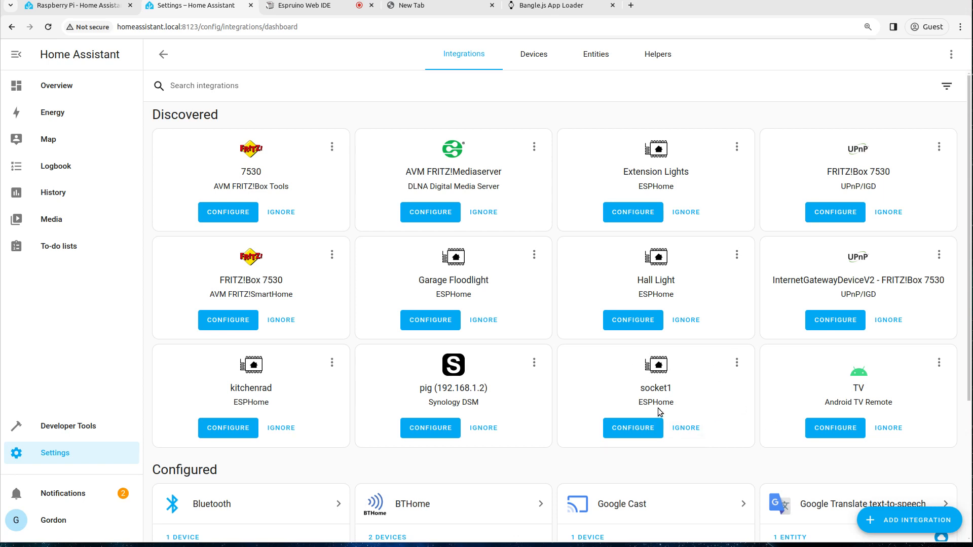
{"action": "mouse_move", "coordinate": [643, 430]}
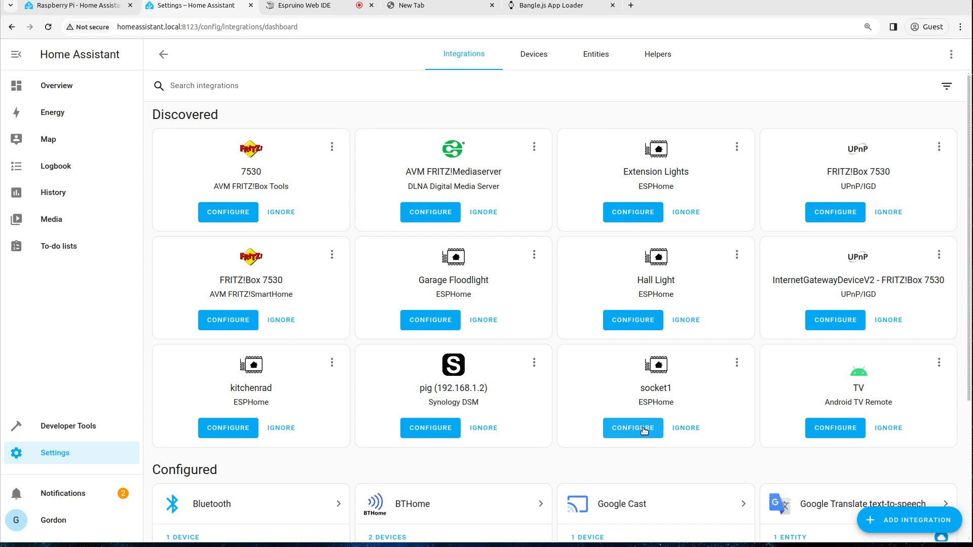
{"action": "left_click", "coordinate": [632, 428]}
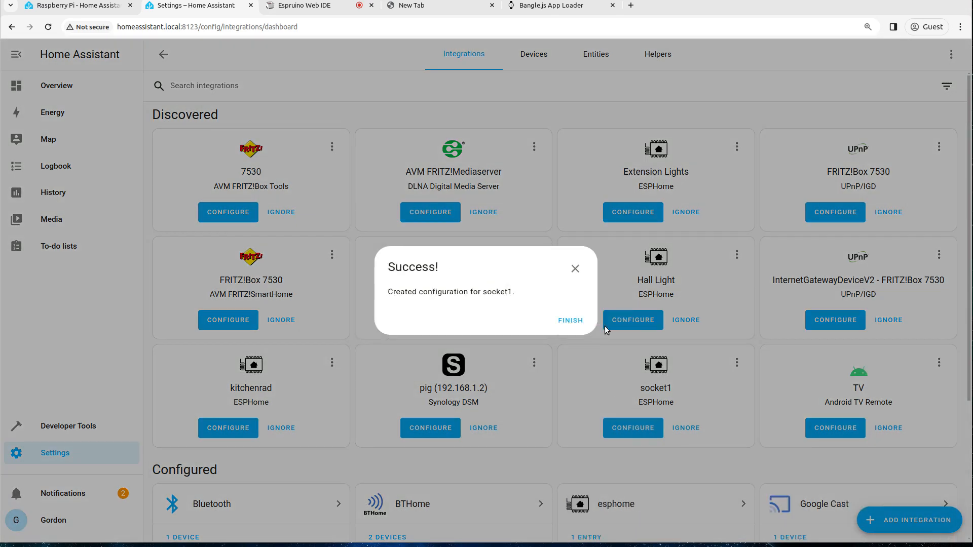
{"action": "left_click", "coordinate": [569, 320]}
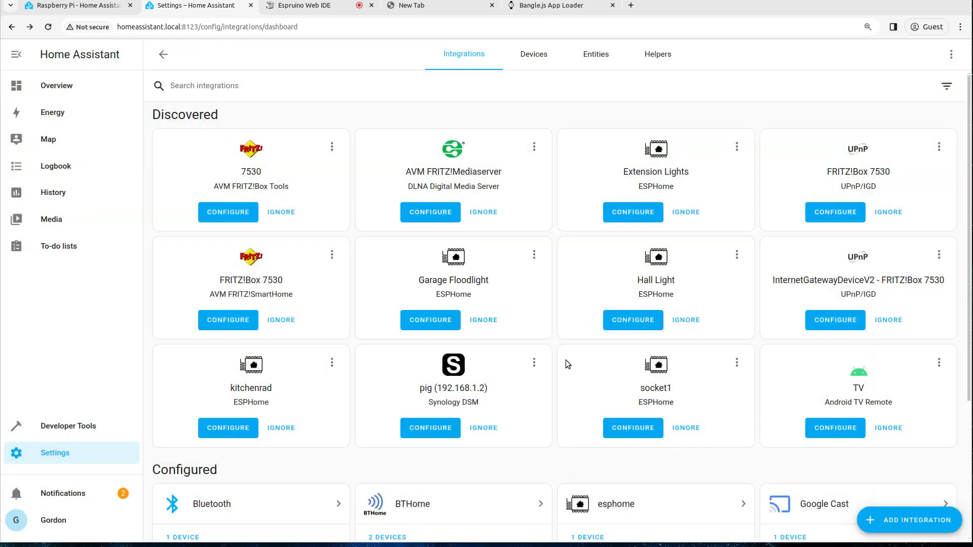
- Show the BTHome integration page listing Door D889 and WC 1774
{"action": "scroll", "scroll_direction": "down", "scroll_amount": 3}
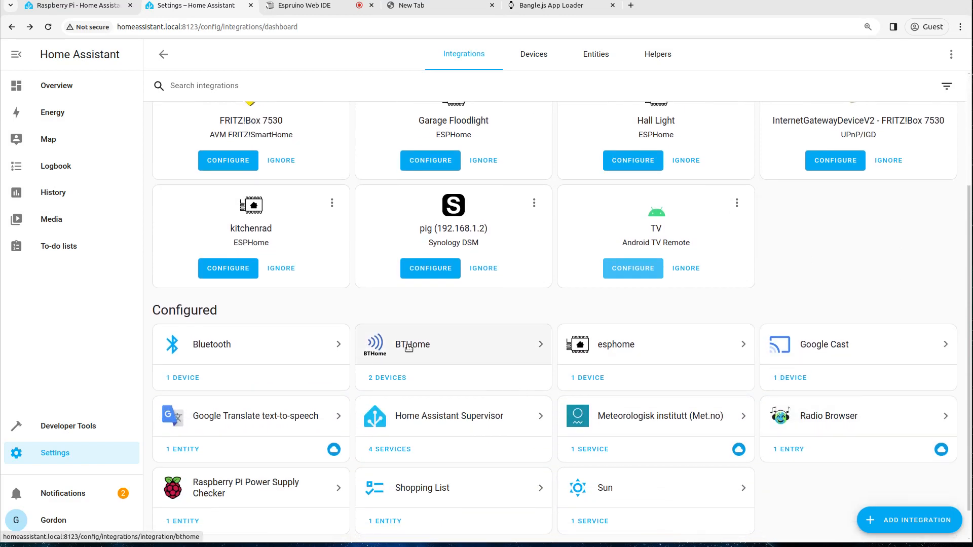
{"action": "left_click", "coordinate": [413, 345]}
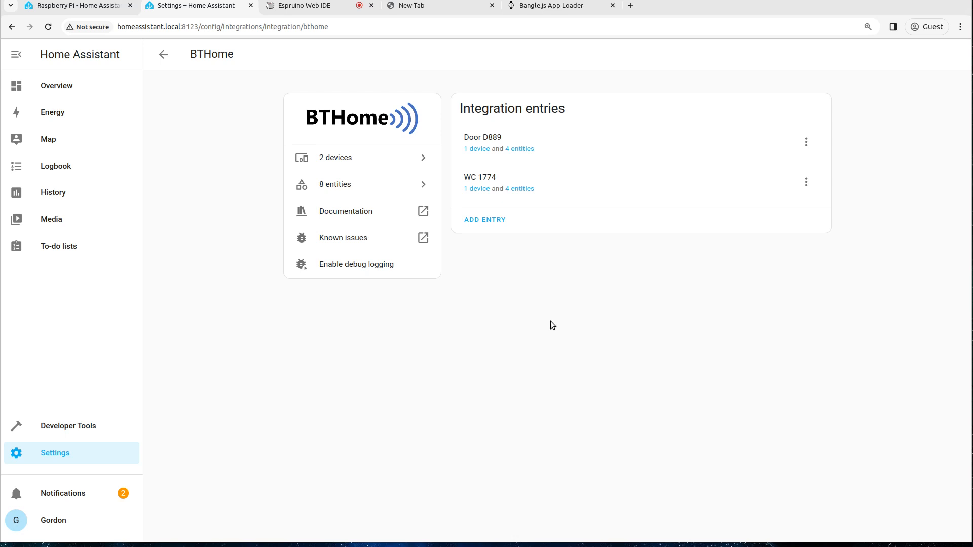
{"action": "mouse_move", "coordinate": [606, 183]}
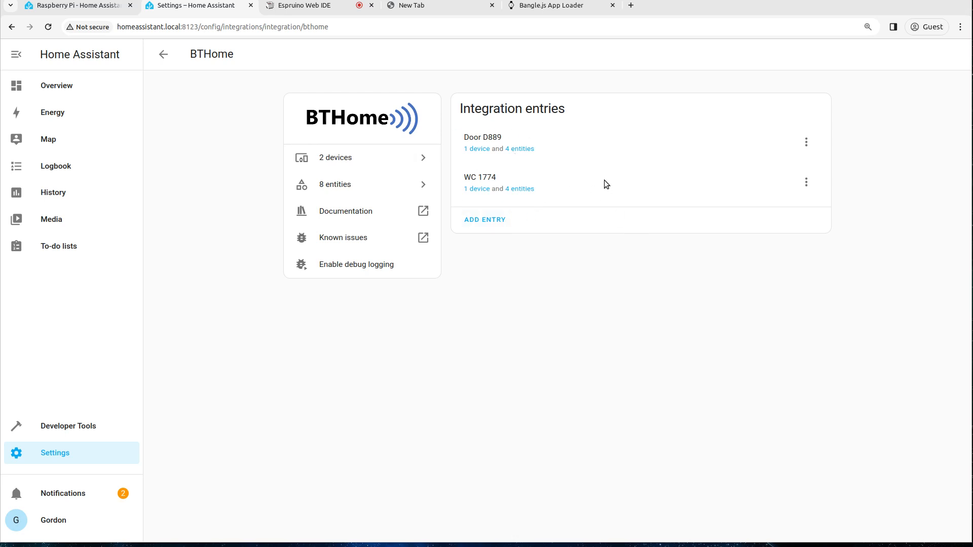
{"action": "mouse_move", "coordinate": [611, 186]}
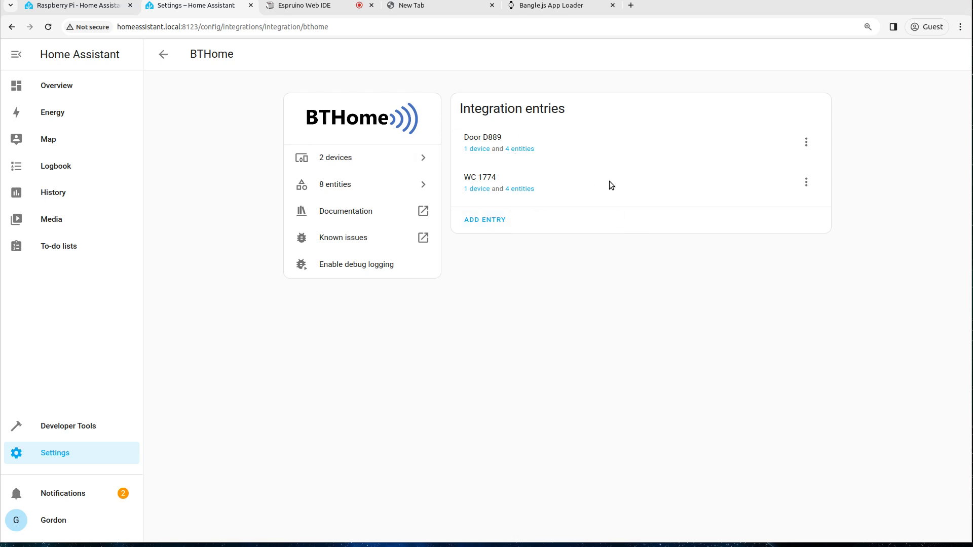
{"action": "mouse_move", "coordinate": [559, 200]}
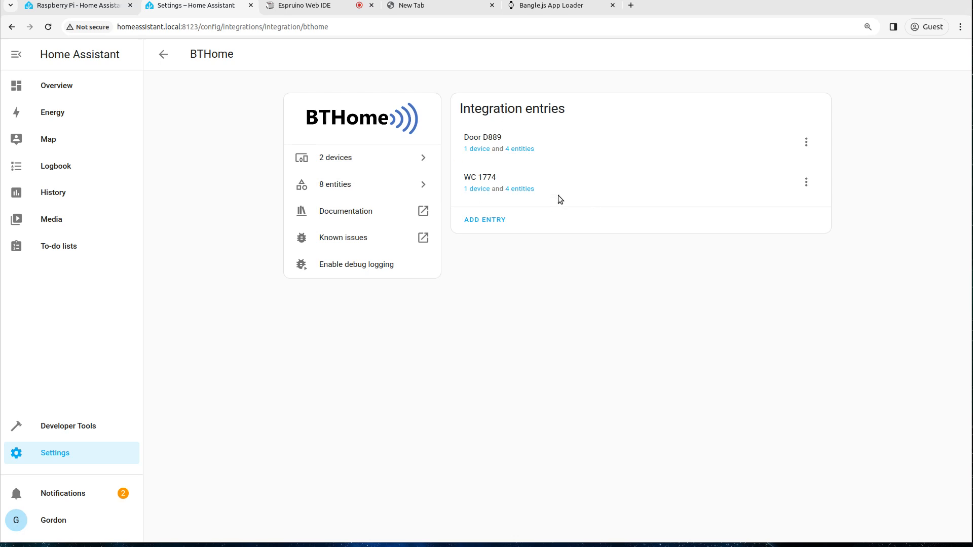
{"action": "mouse_move", "coordinate": [507, 136]}
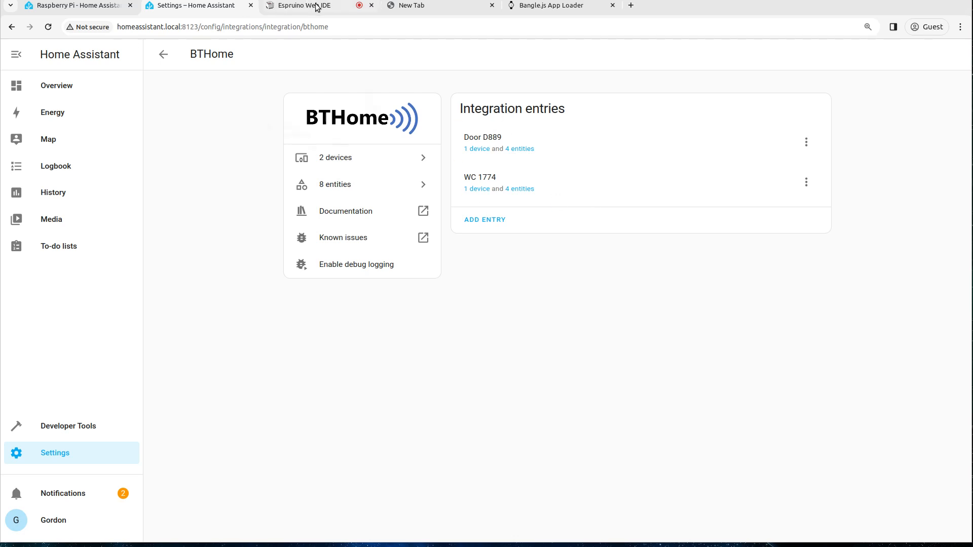
- Choose a device in the App Loader and briefly view the Puck.js rotation advertising documentation
{"action": "left_click", "coordinate": [311, 5]}
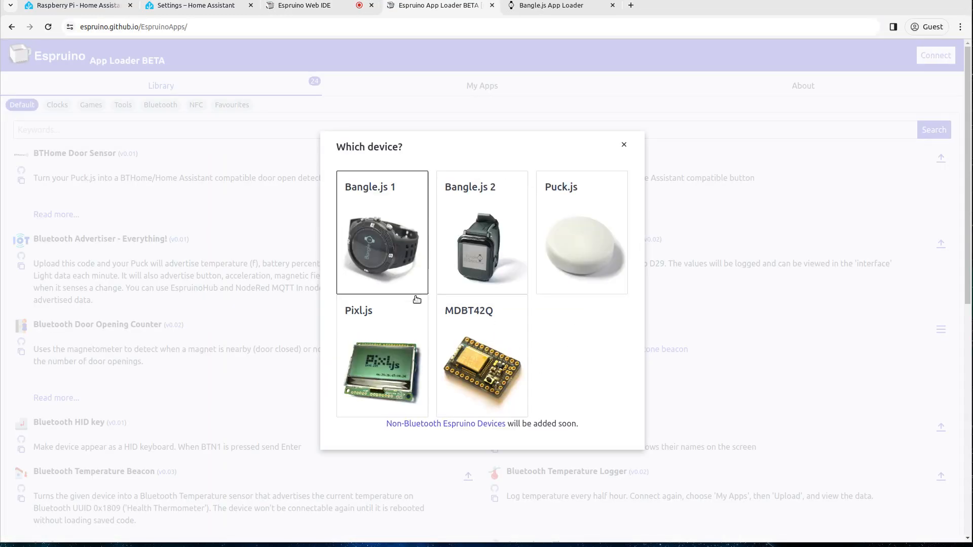
{"action": "left_click", "coordinate": [625, 144]}
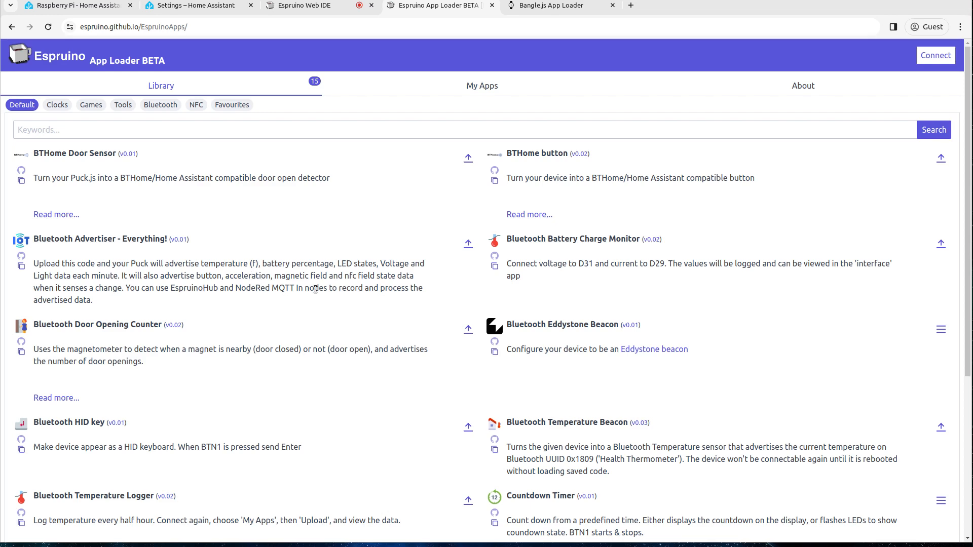
{"action": "mouse_move", "coordinate": [157, 371]}
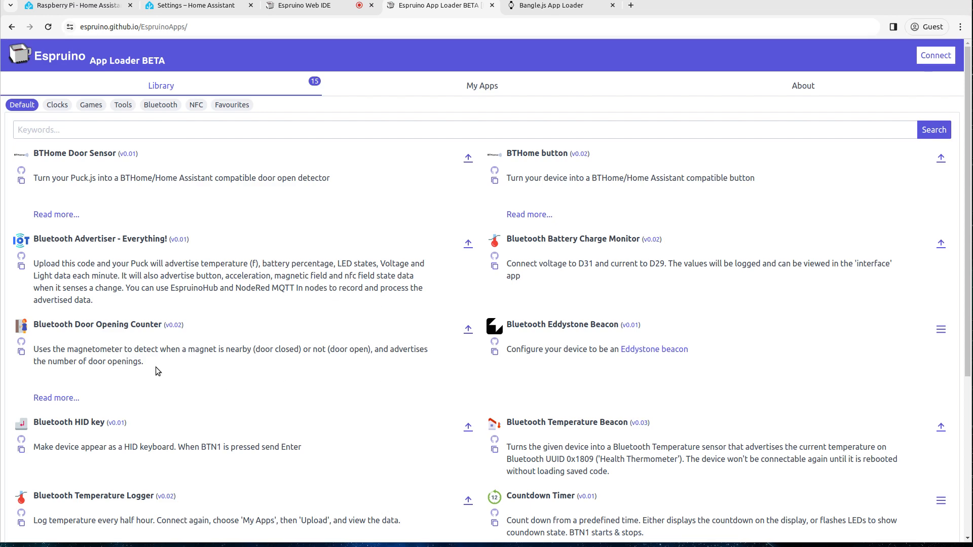
{"action": "scroll", "scroll_direction": "down", "scroll_amount": 3}
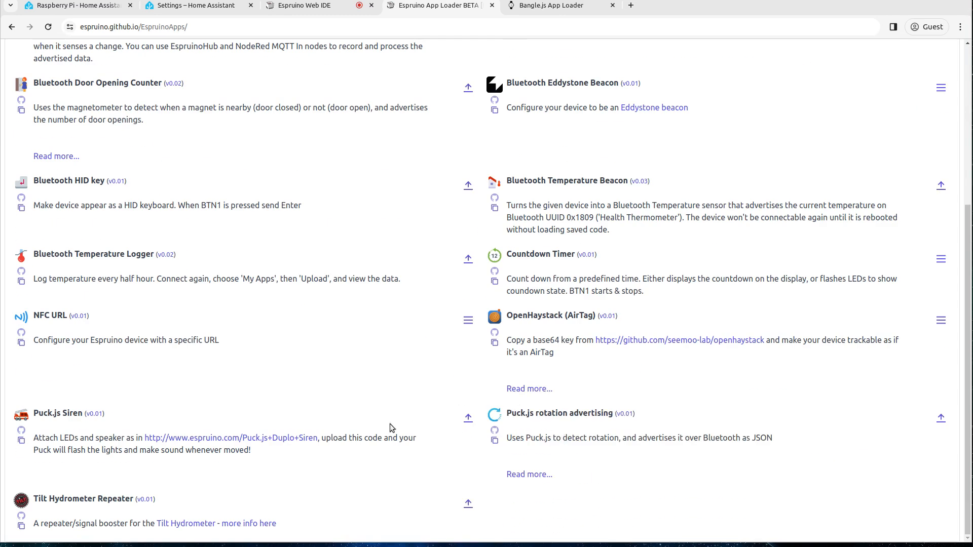
{"action": "left_click", "coordinate": [529, 474]}
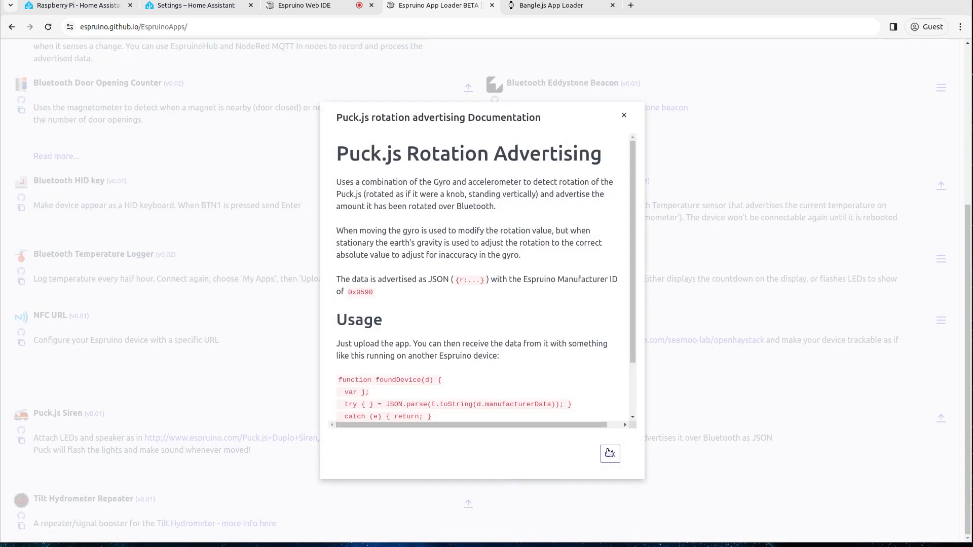
{"action": "left_click", "coordinate": [624, 114]}
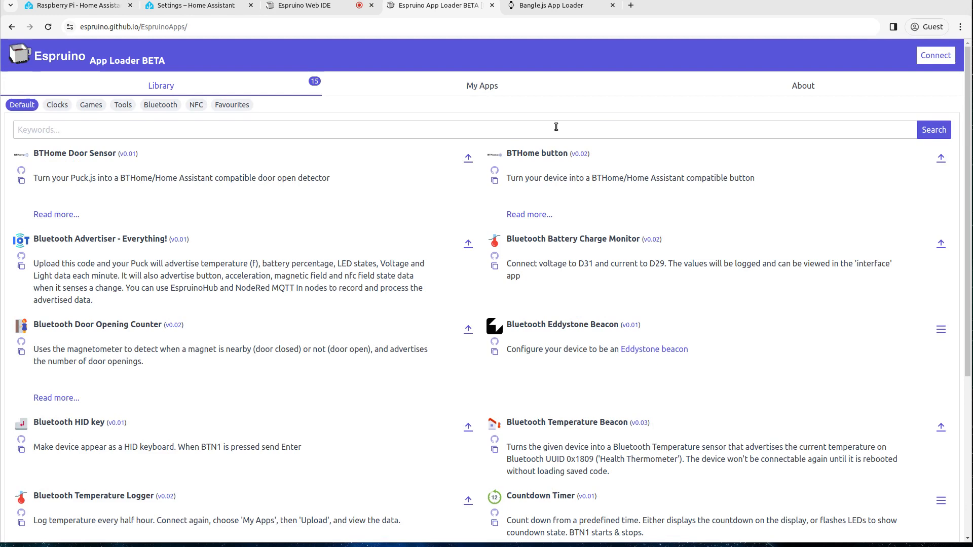
{"action": "mouse_move", "coordinate": [381, 14]}
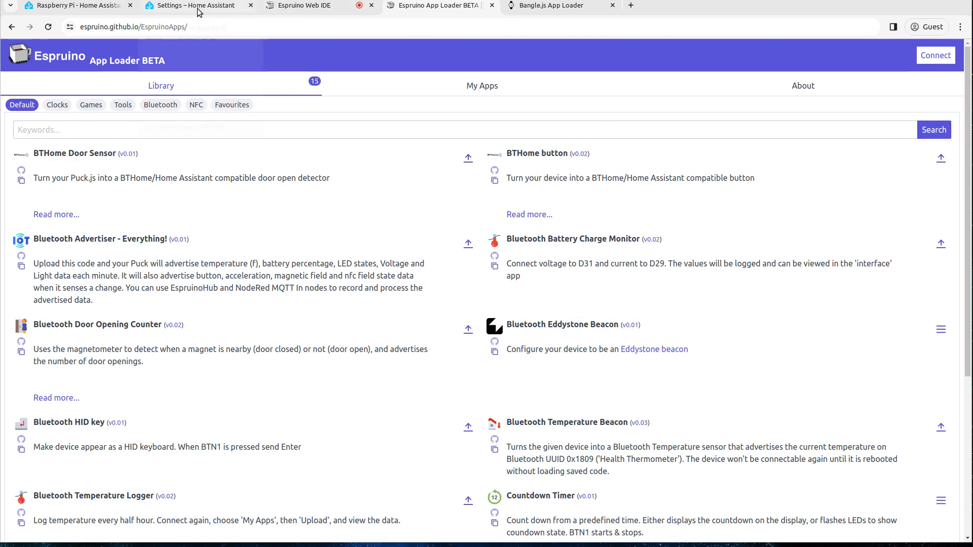
- View the Sensor D889 device page with temperature, battery and button-press logbook
{"action": "left_click", "coordinate": [193, 5]}
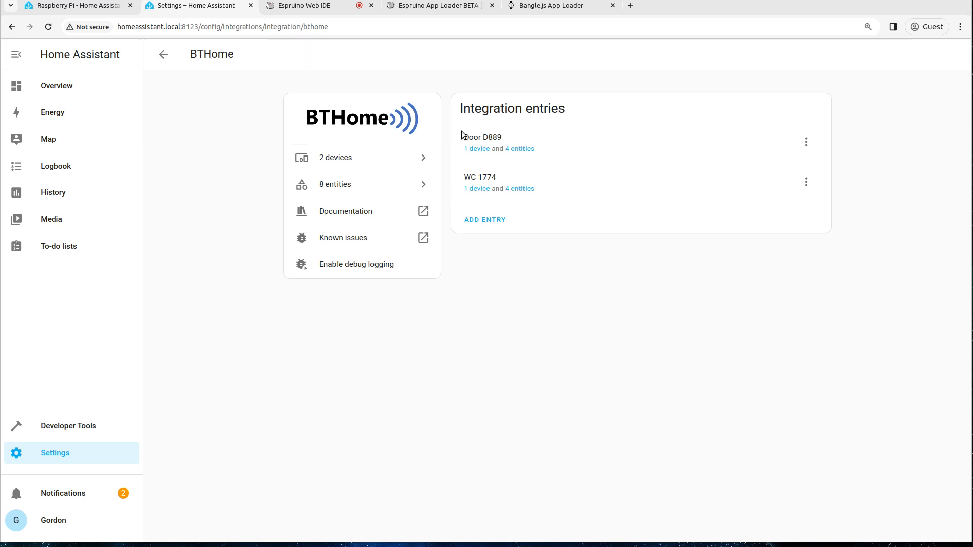
{"action": "mouse_move", "coordinate": [831, 145]}
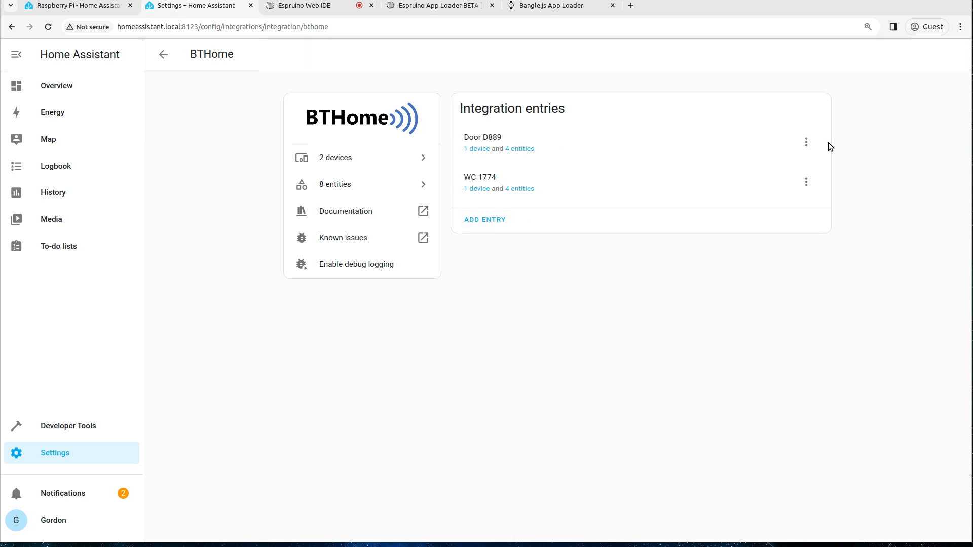
{"action": "left_click", "coordinate": [806, 141]}
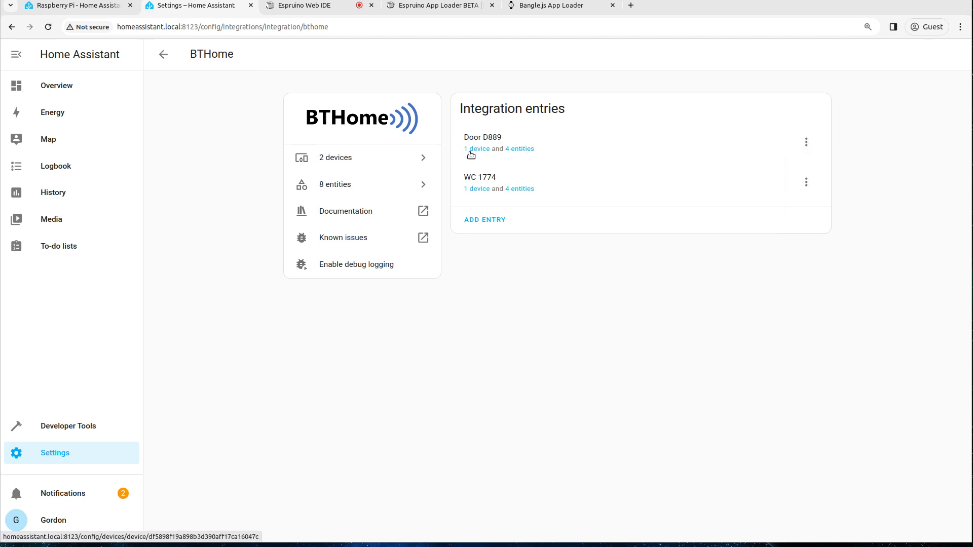
{"action": "left_click", "coordinate": [477, 148]}
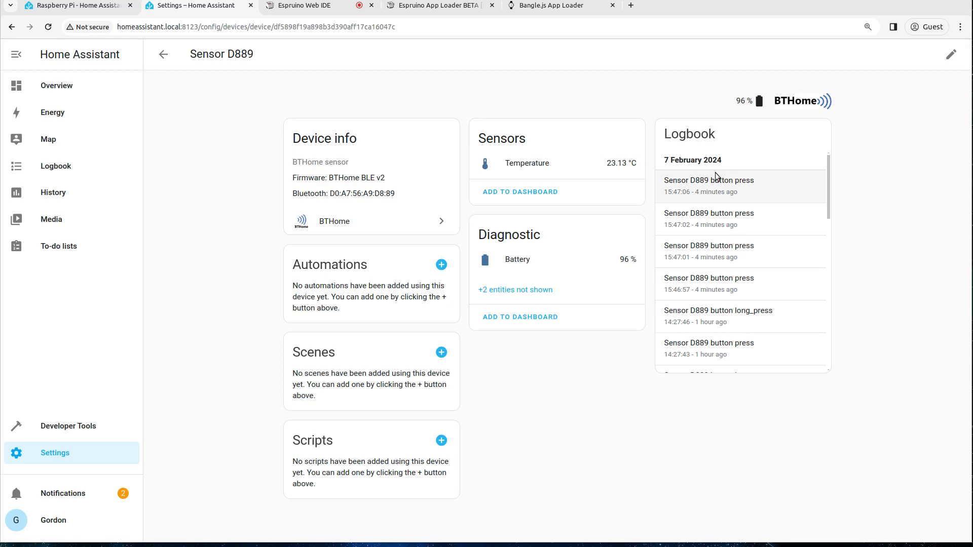
{"action": "scroll", "scroll_direction": "down", "scroll_amount": 3}
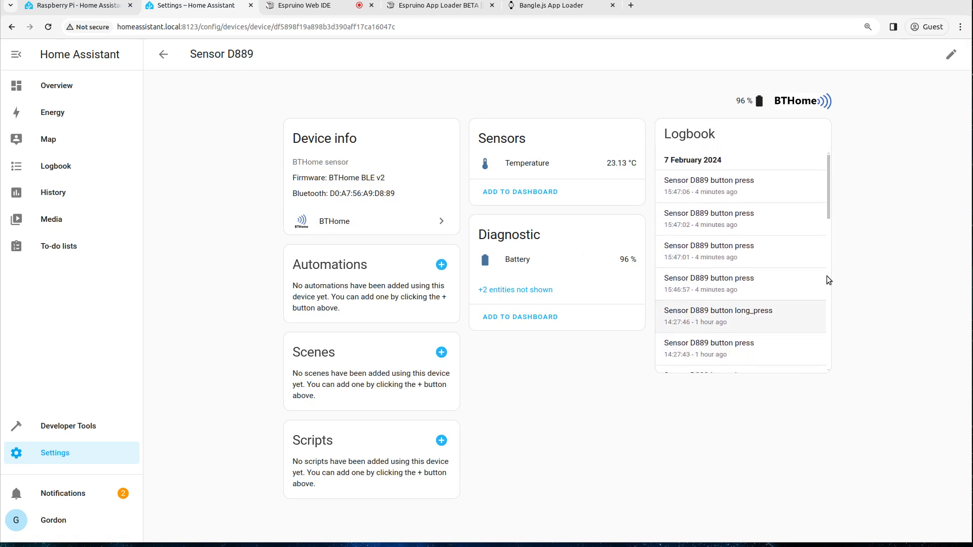
{"action": "mouse_move", "coordinate": [727, 188]}
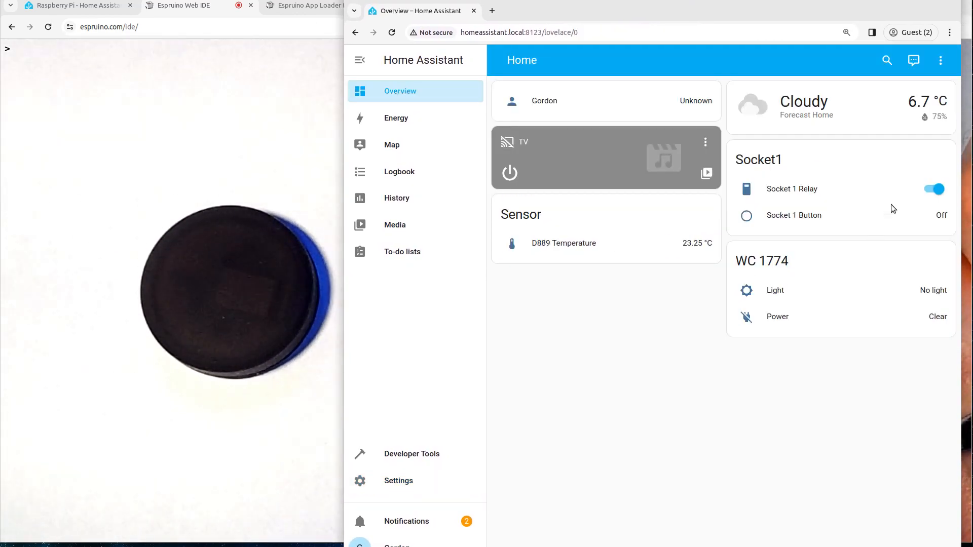
- Toggle the Socket 1 relay off and on from the dashboard, then head back to integrations
{"action": "left_click", "coordinate": [933, 189]}
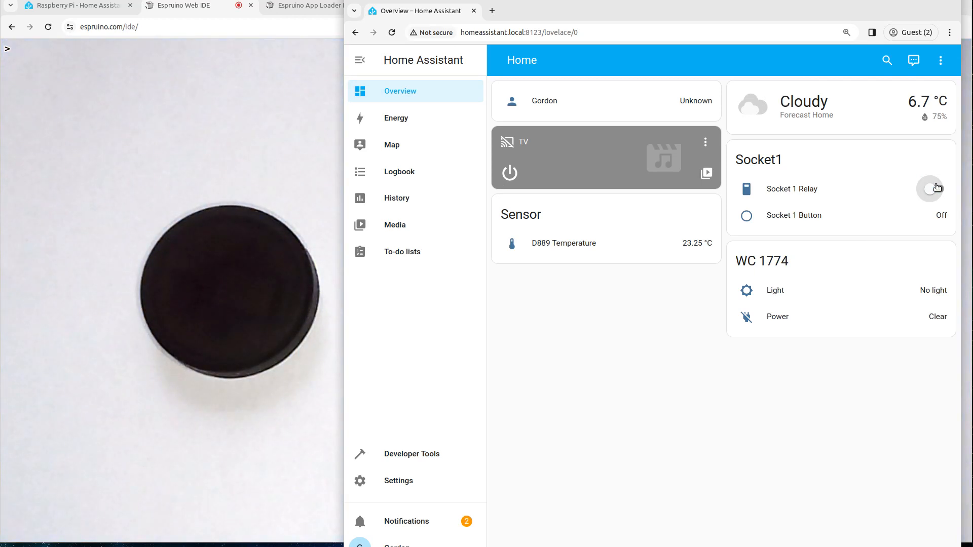
{"action": "left_click", "coordinate": [934, 189]}
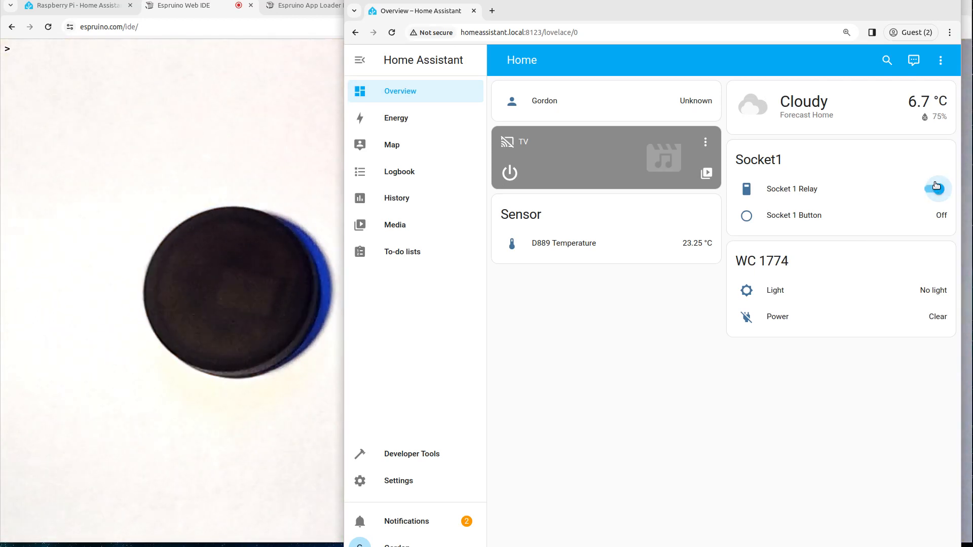
{"action": "left_click", "coordinate": [936, 188]}
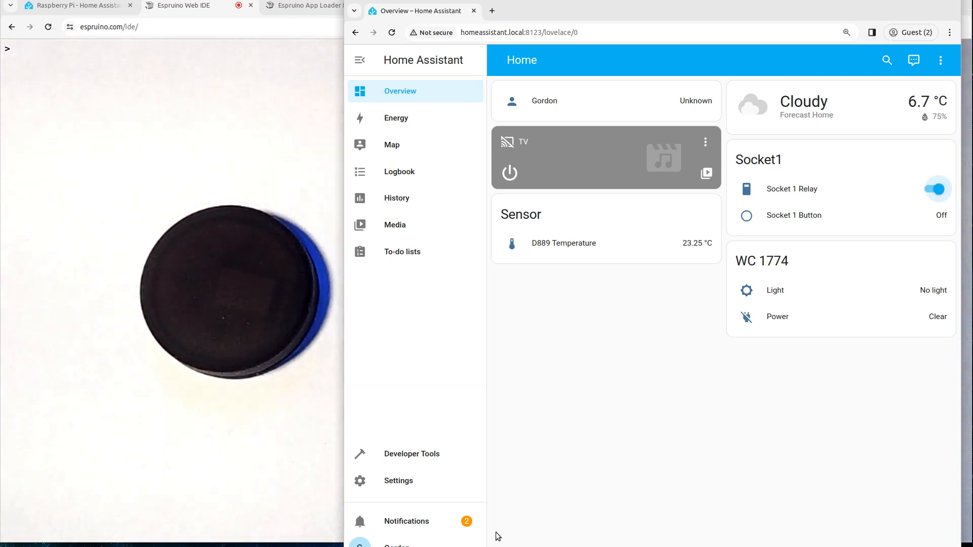
{"action": "left_click", "coordinate": [398, 481]}
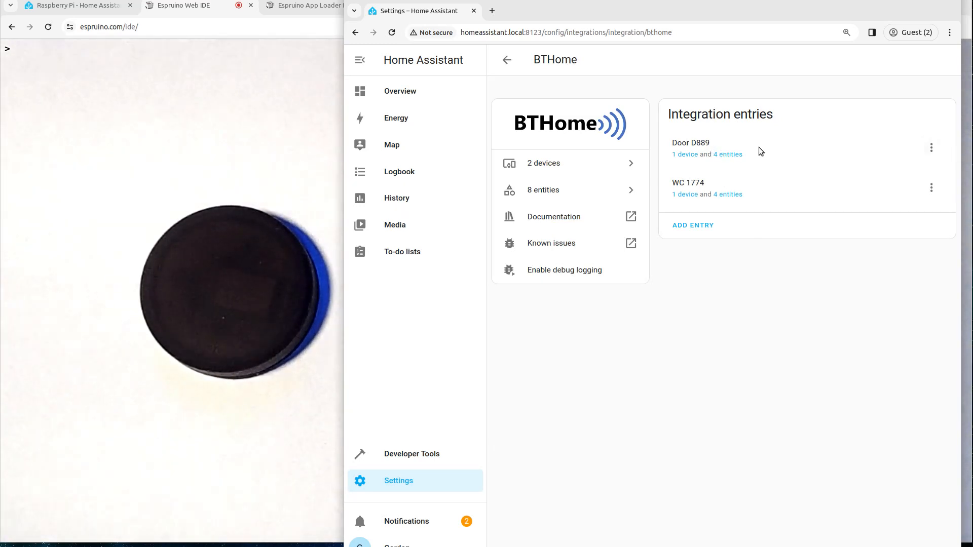
- Create a Door D889 button-press automation whose action toggles the Socket 1 relay
{"action": "left_click", "coordinate": [686, 154]}
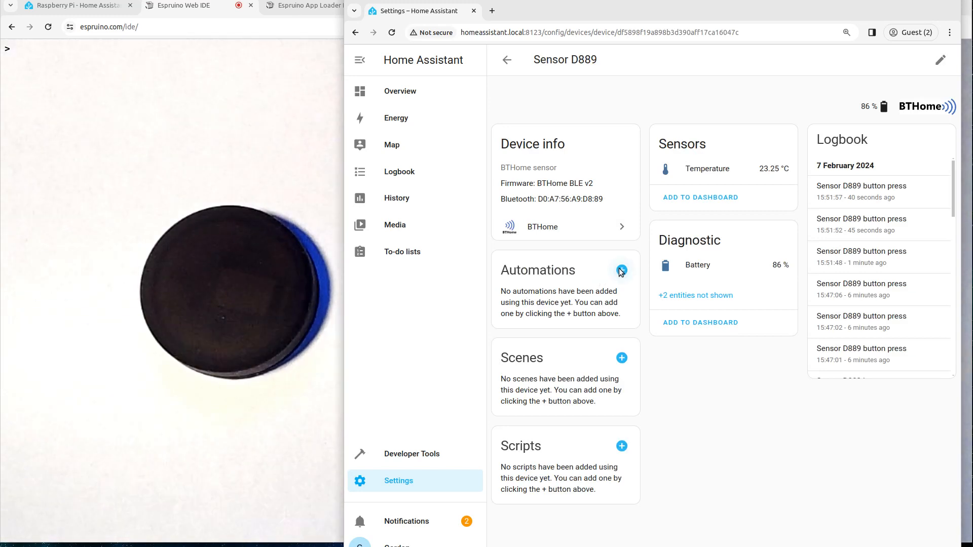
{"action": "left_click", "coordinate": [622, 272]}
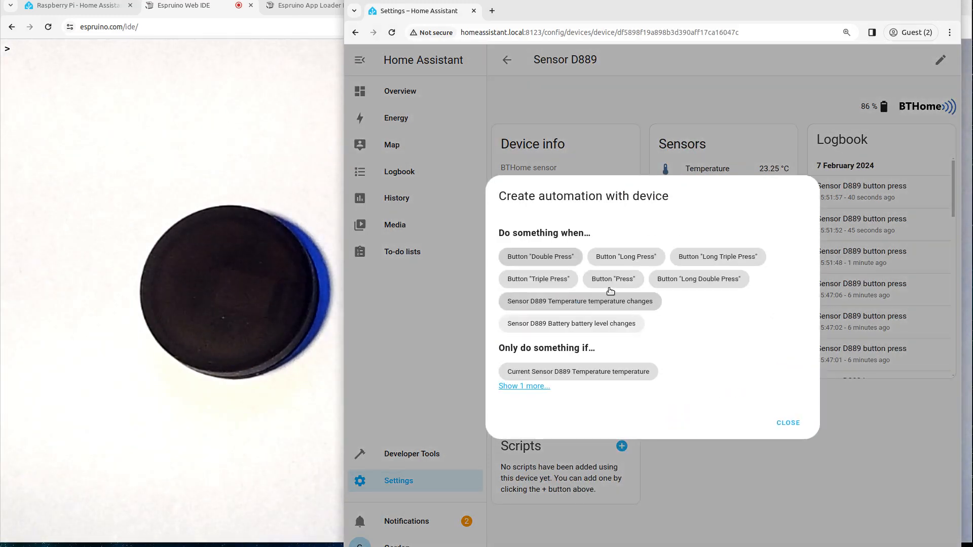
{"action": "left_click", "coordinate": [613, 279]}
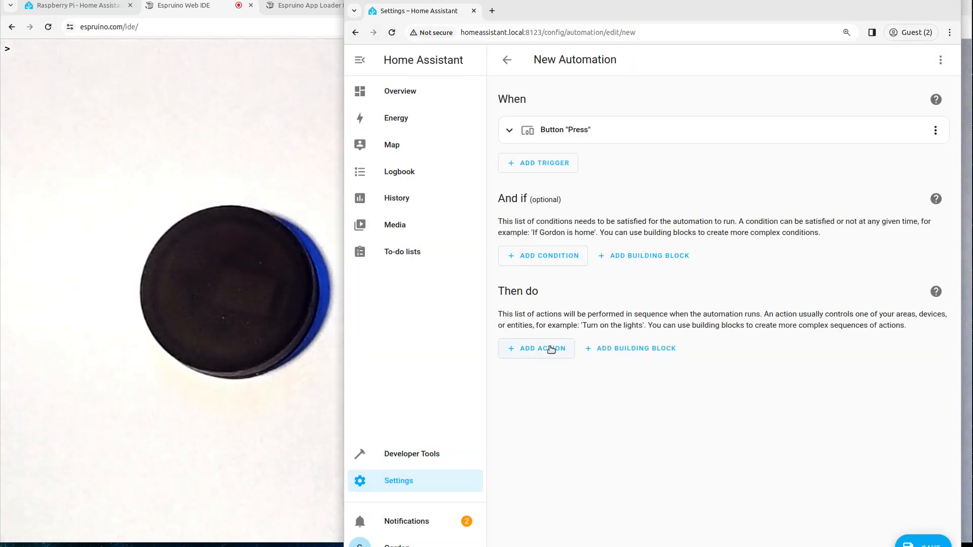
{"action": "left_click", "coordinate": [536, 349]}
{"action": "type", "text": "s"}
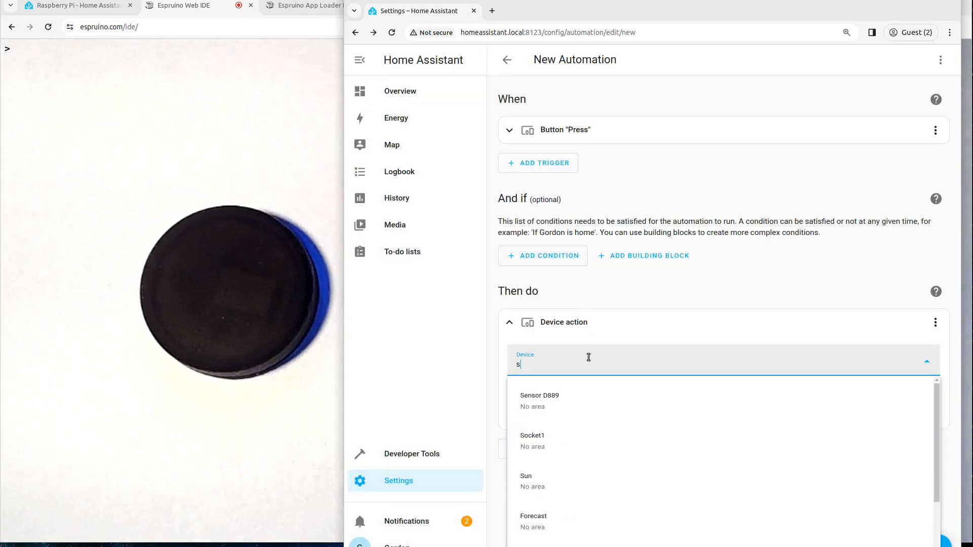
{"action": "left_click", "coordinate": [532, 436]}
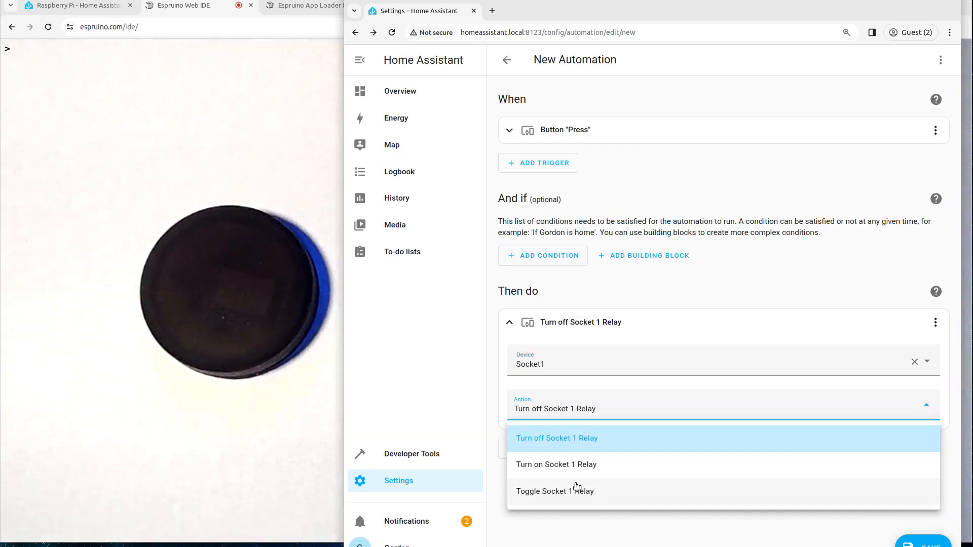
{"action": "left_click", "coordinate": [555, 490]}
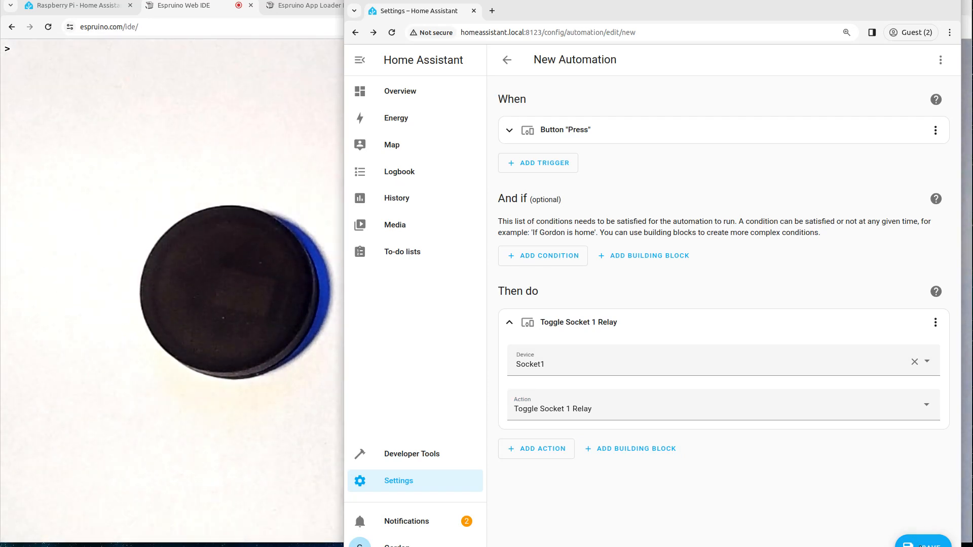
- Save the automation under a new name starting with 'Li'
{"action": "left_click", "coordinate": [922, 545]}
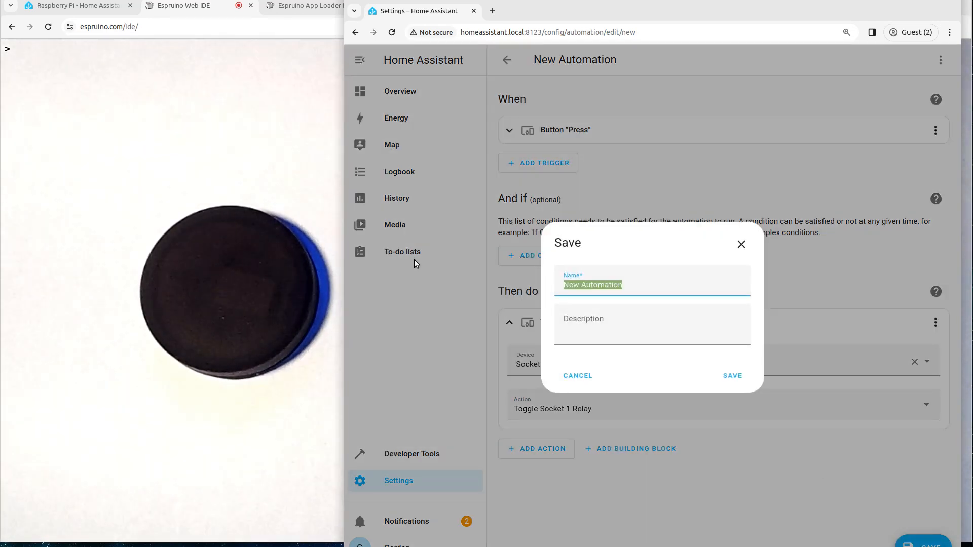
{"action": "type", "text": "Li"}
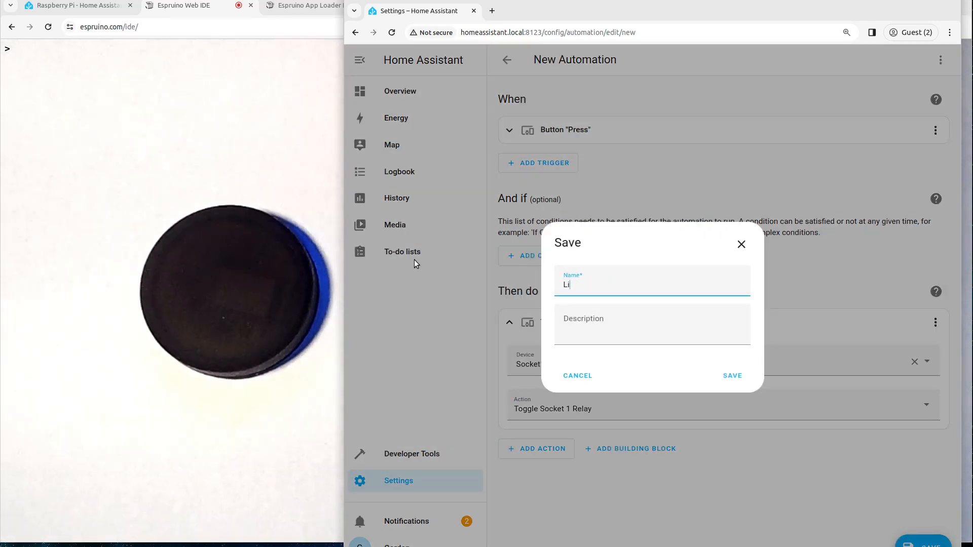
{"action": "left_click", "coordinate": [731, 375]}
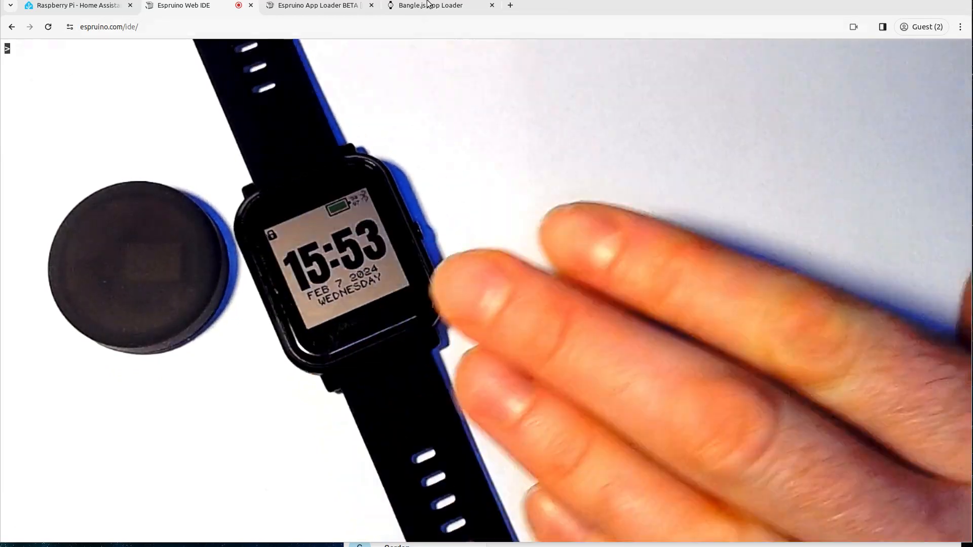
- Connect the App Loader to the Bangle.js 3a97 watch and pair with it
{"action": "left_click", "coordinate": [430, 5]}
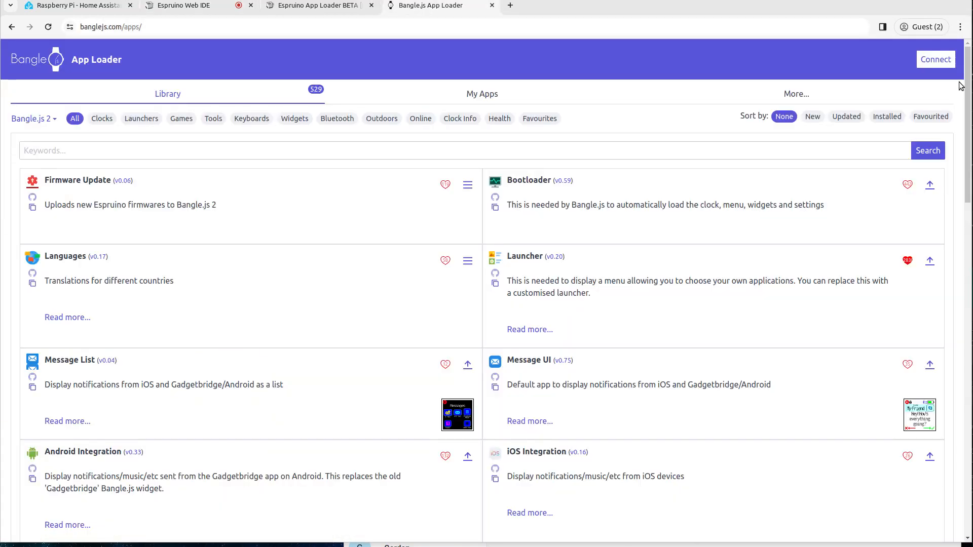
{"action": "left_click", "coordinate": [936, 59]}
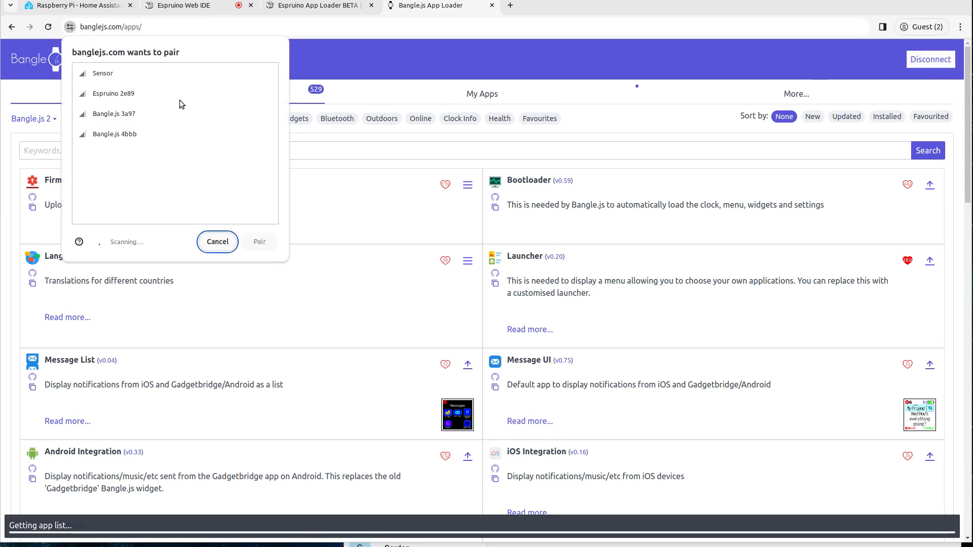
{"action": "left_click", "coordinate": [113, 114]}
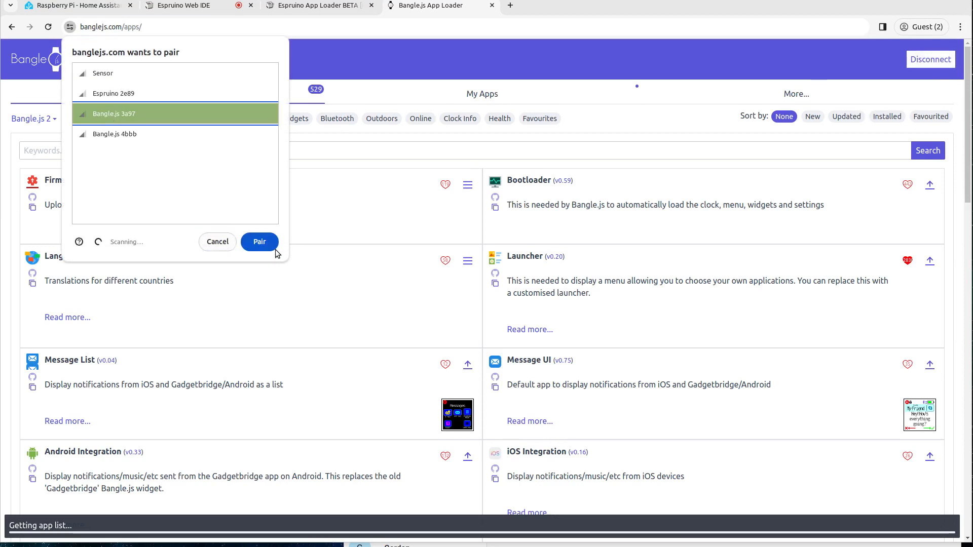
{"action": "left_click", "coordinate": [258, 242]}
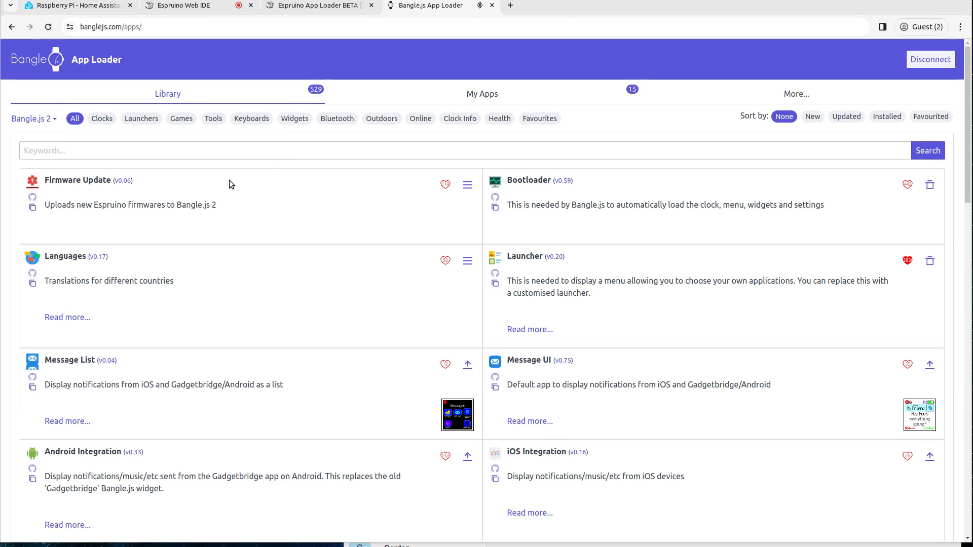
- Search 'bth' in the app library and install the BTHome app on the watch
{"action": "left_click", "coordinate": [211, 150]}
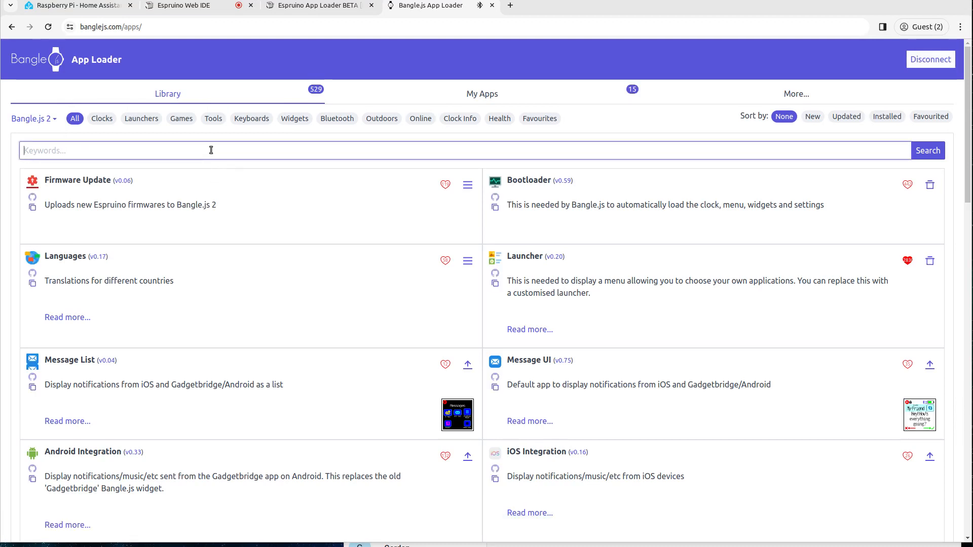
{"action": "type", "text": "bth"}
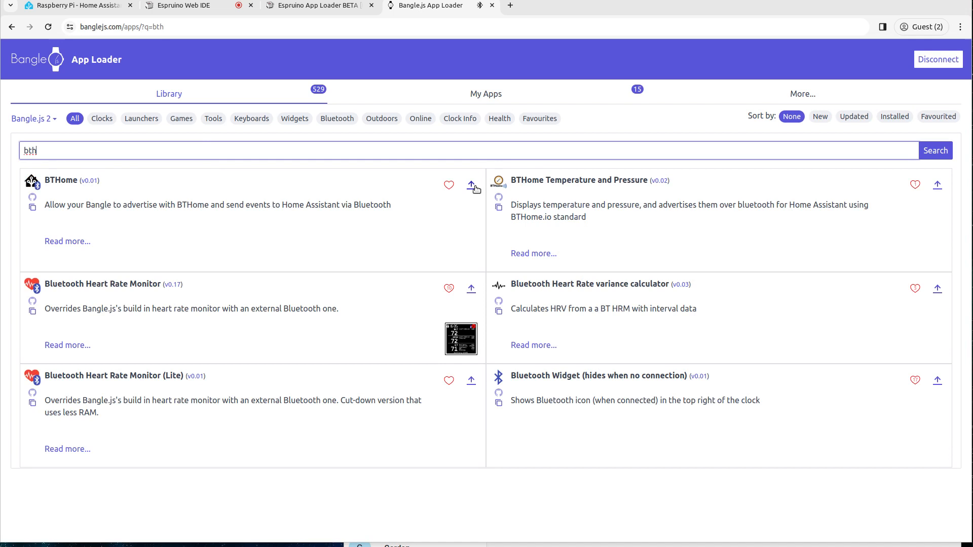
{"action": "left_click", "coordinate": [471, 184]}
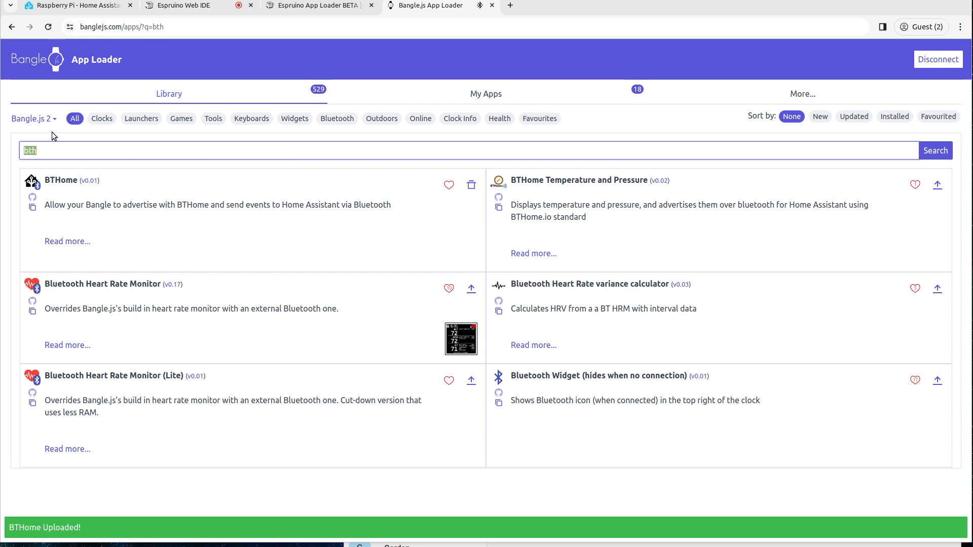
- Search 'pebb', start installing Pebble++ Clock, and show the watch's installed apps
{"action": "type", "text": "pebble"}
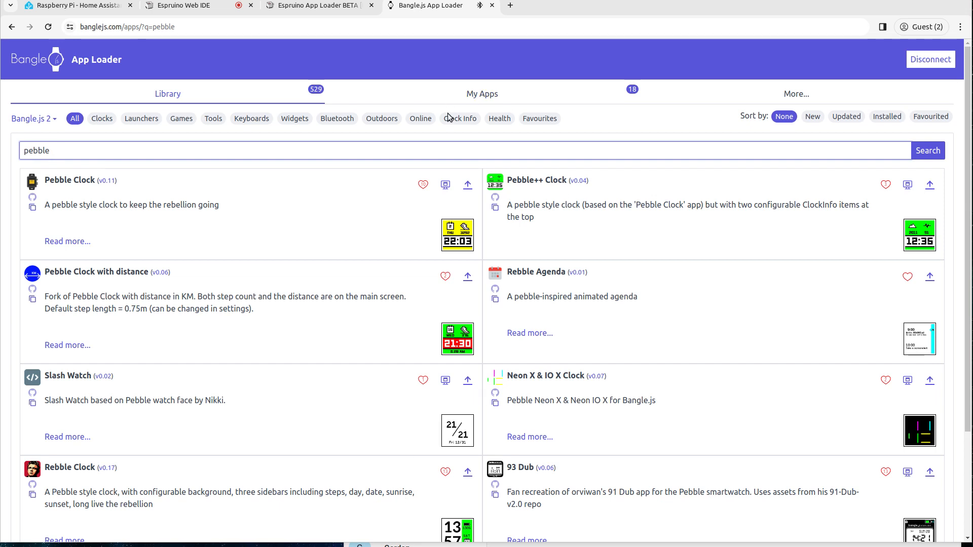
{"action": "mouse_move", "coordinate": [460, 119]}
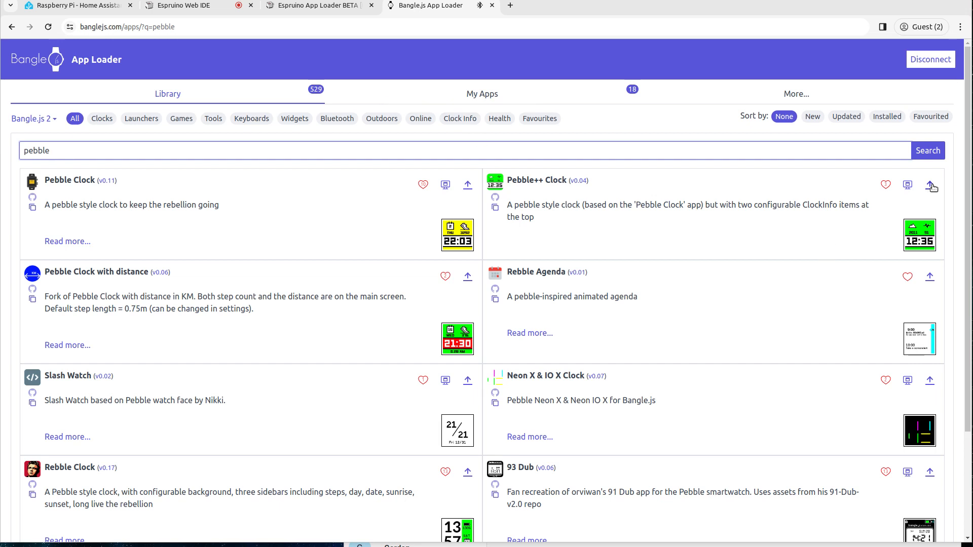
{"action": "left_click", "coordinate": [930, 185]}
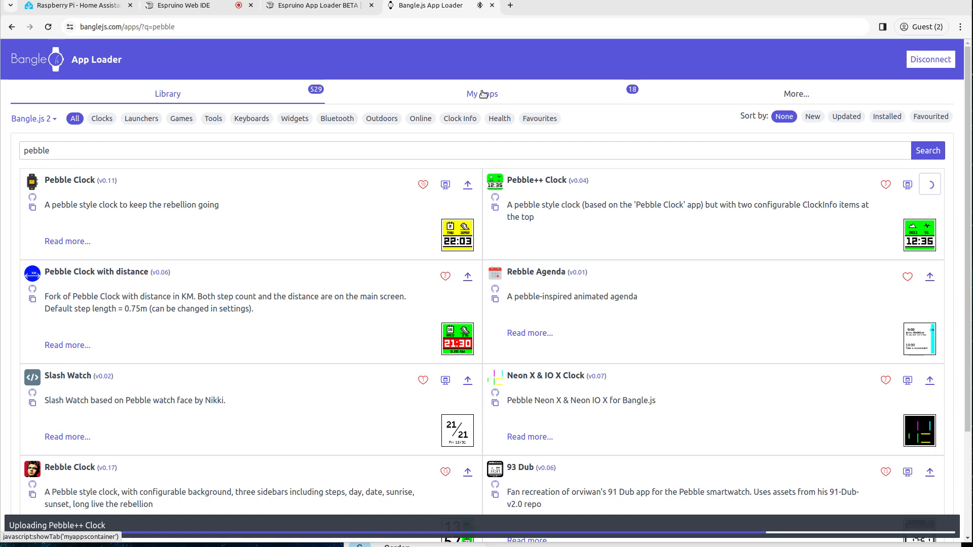
{"action": "left_click", "coordinate": [483, 93]}
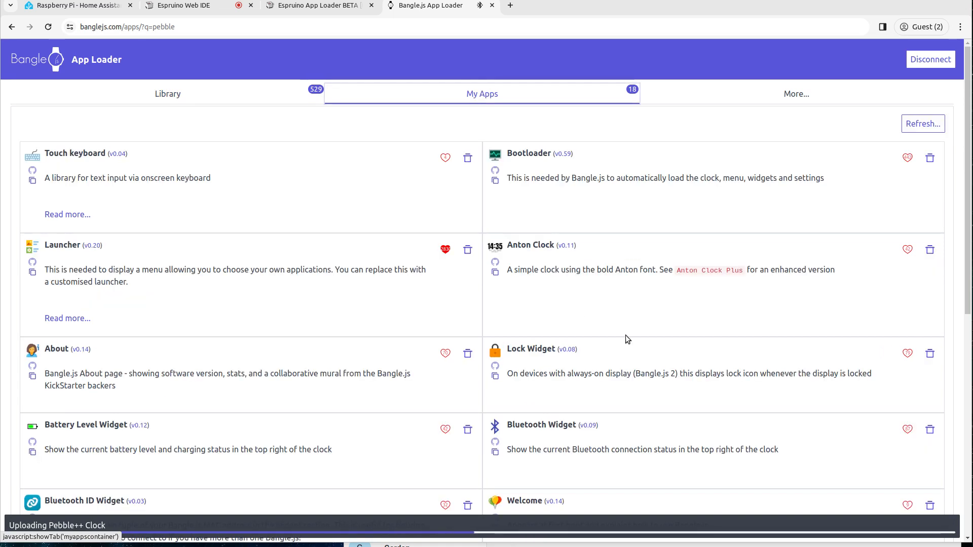
{"action": "mouse_move", "coordinate": [929, 250]}
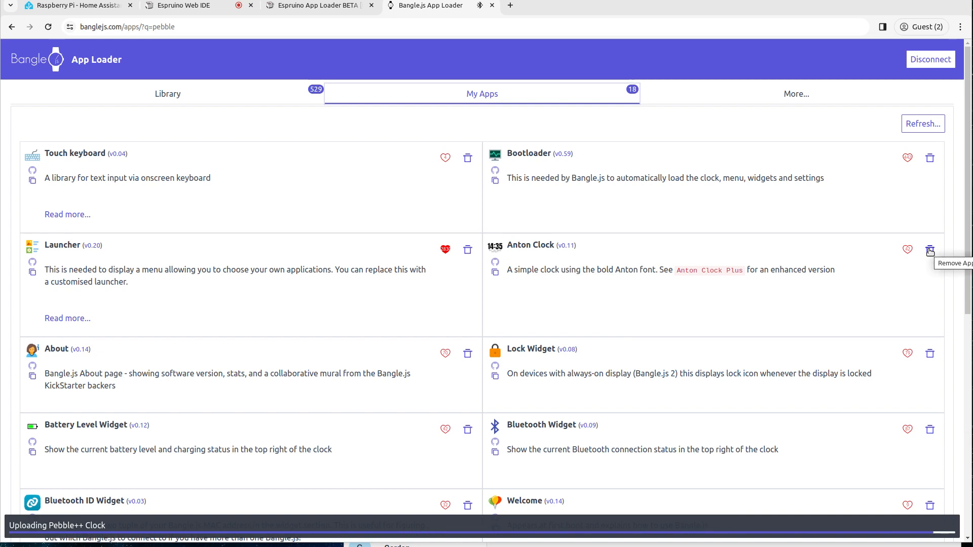
- Delete Anton Clock from the installed apps, confirm, and disconnect from the watch
{"action": "left_click", "coordinate": [930, 250]}
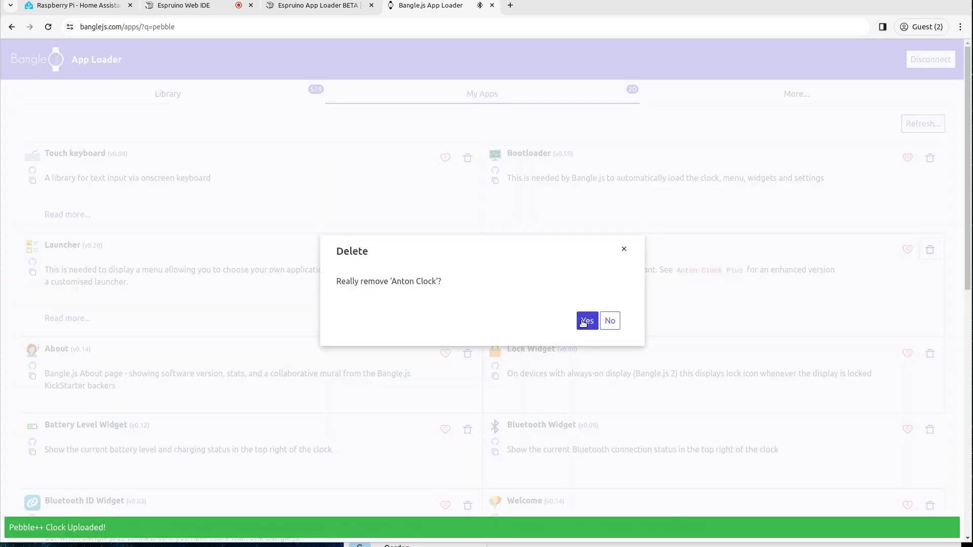
{"action": "left_click", "coordinate": [587, 320]}
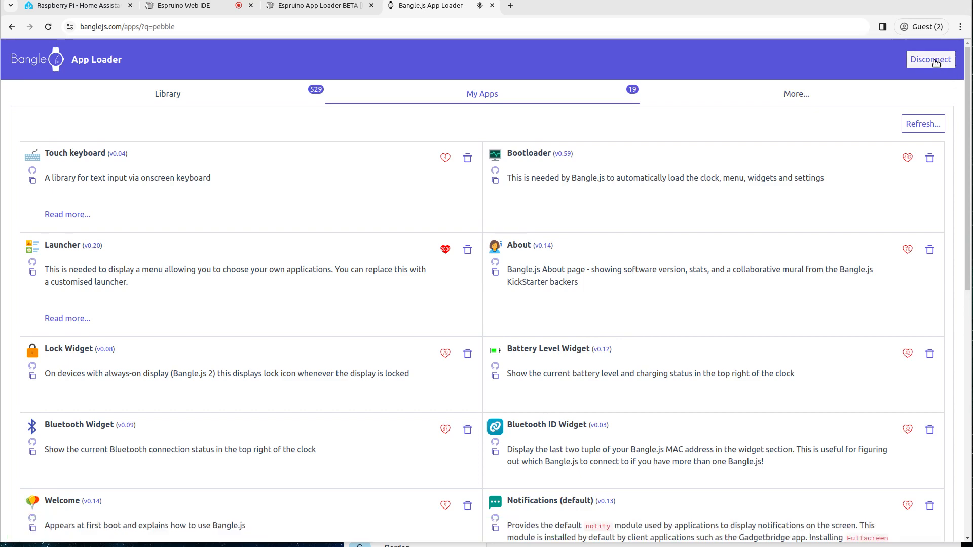
{"action": "left_click", "coordinate": [178, 8]}
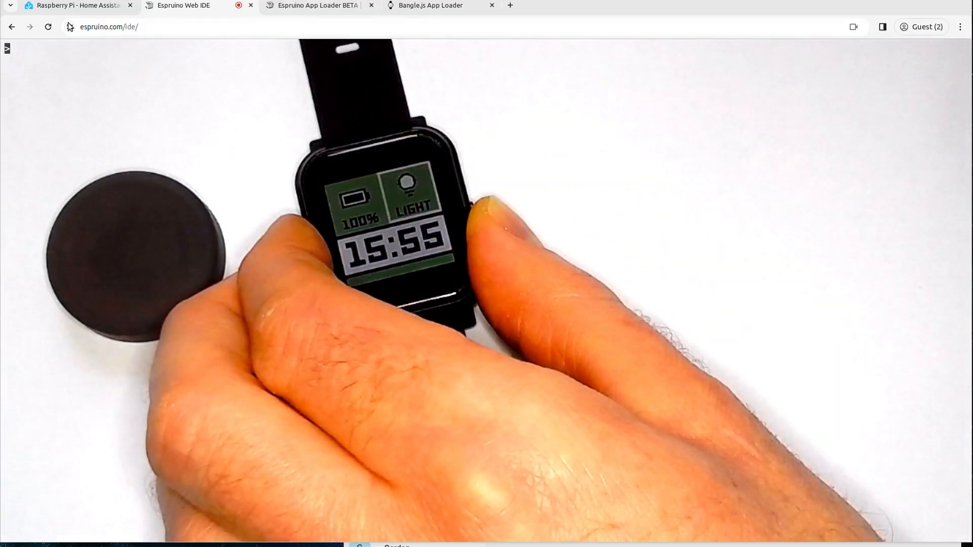
{"action": "mouse_move", "coordinate": [94, 8]}
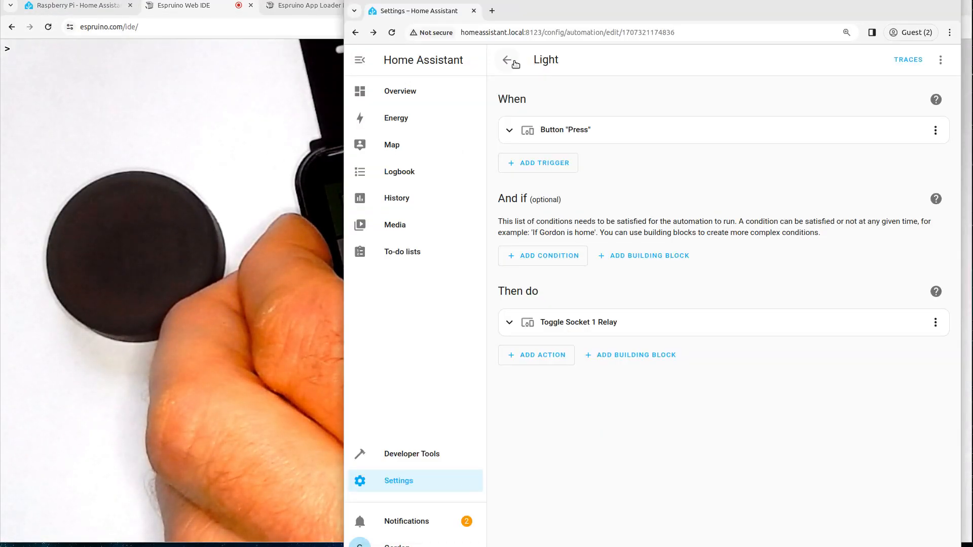
- Navigate back through Settings to the BTHome integration entries, then show the Bangle.js App Loader
{"action": "left_click", "coordinate": [509, 59]}
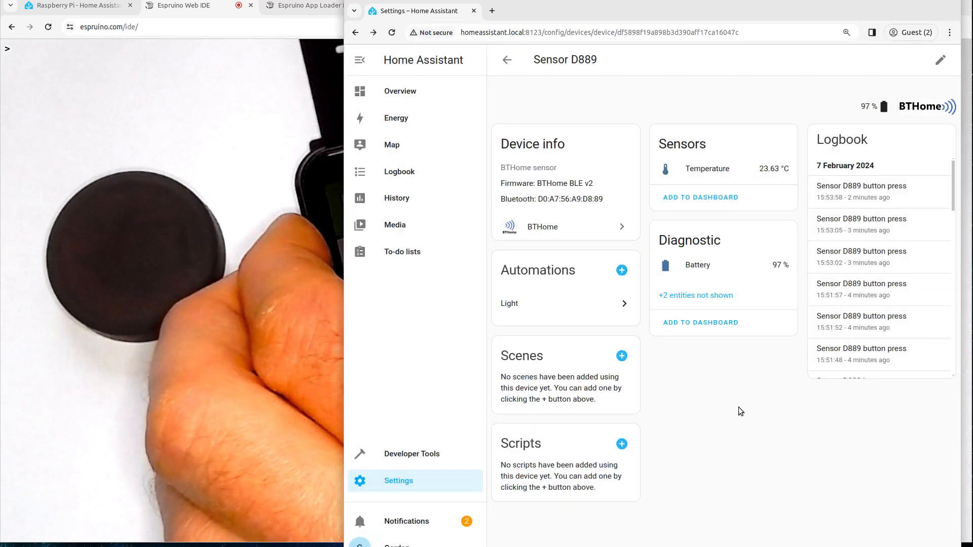
{"action": "left_click", "coordinate": [505, 59]}
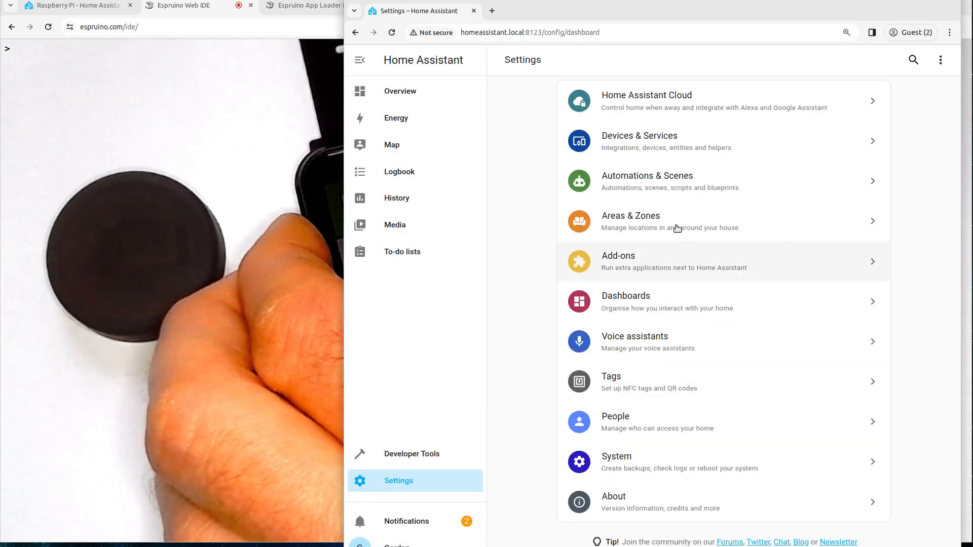
{"action": "left_click", "coordinate": [638, 142]}
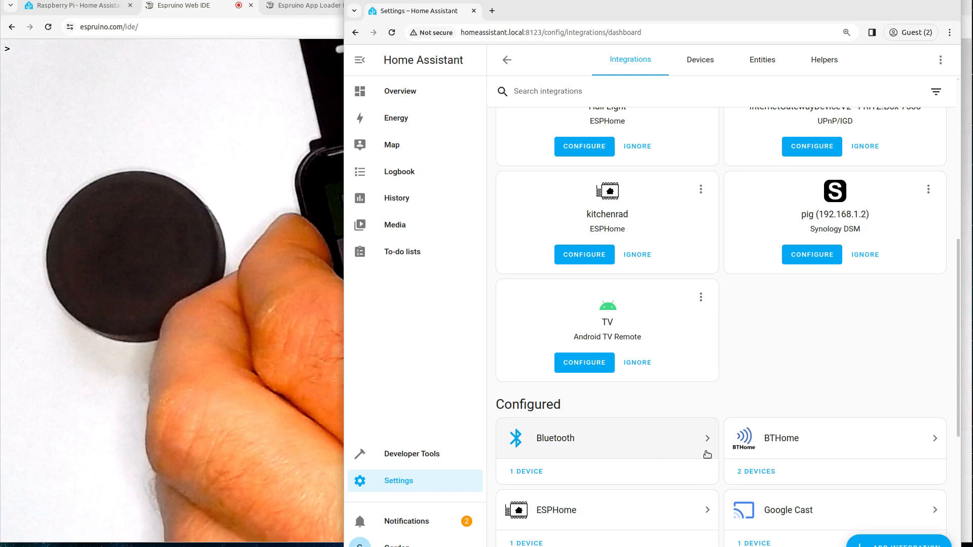
{"action": "left_click", "coordinate": [833, 438]}
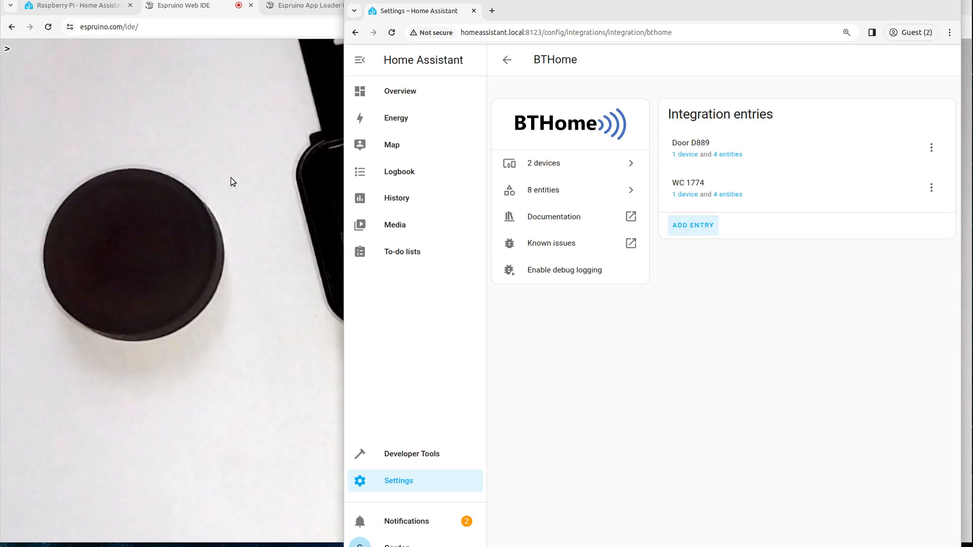
{"action": "left_click", "coordinate": [430, 5]}
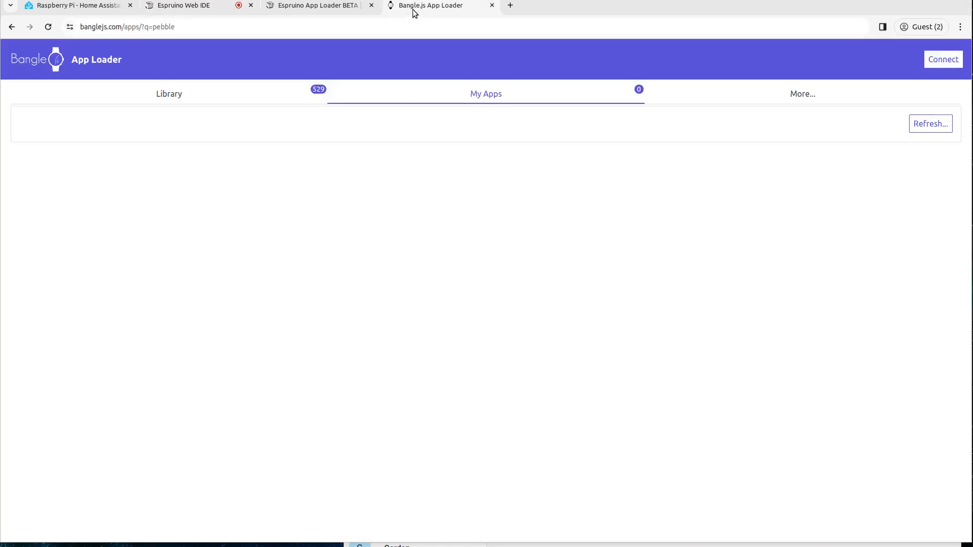
- Glance at the Espruino and Bangle.js App Loader tabs, then return to Home Assistant's BTHome entries
{"action": "left_click", "coordinate": [316, 5]}
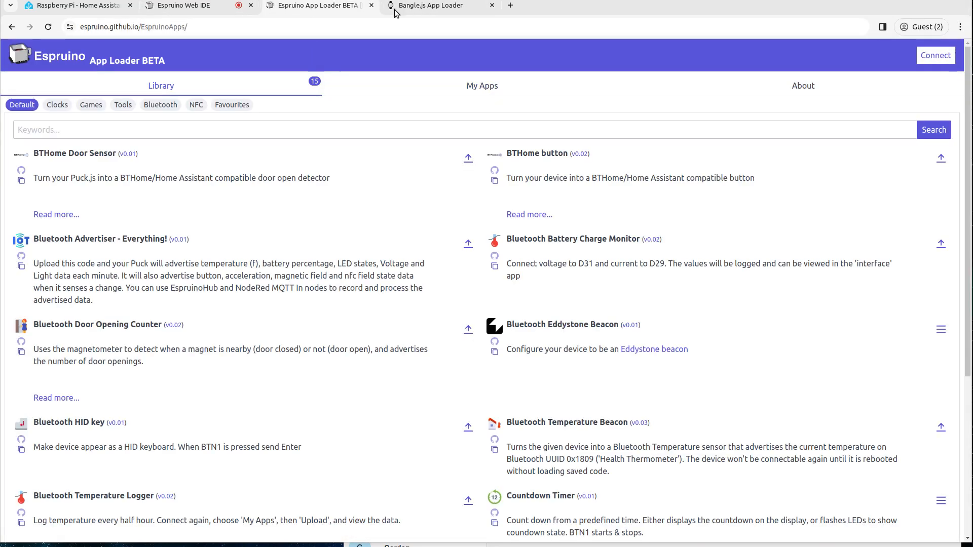
{"action": "left_click", "coordinate": [434, 5]}
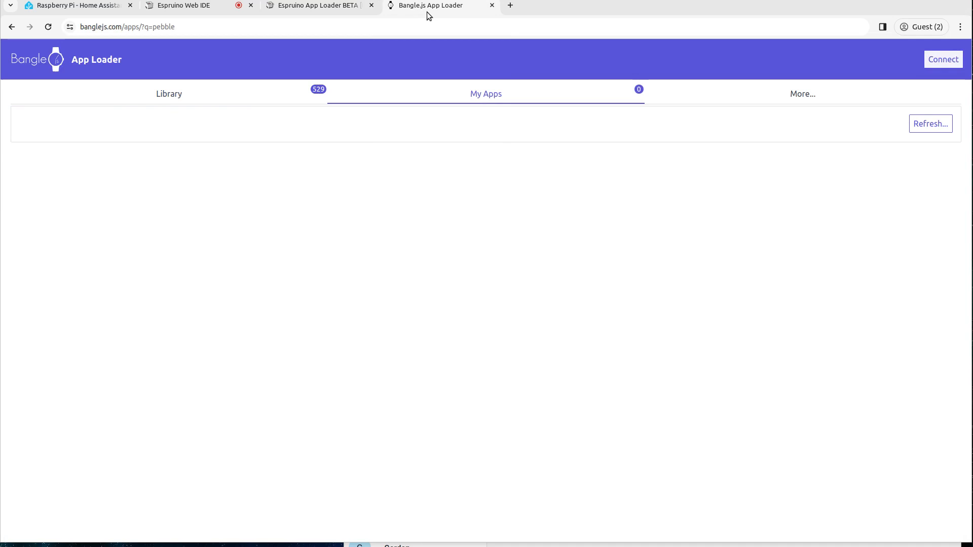
{"action": "left_click", "coordinate": [184, 5]}
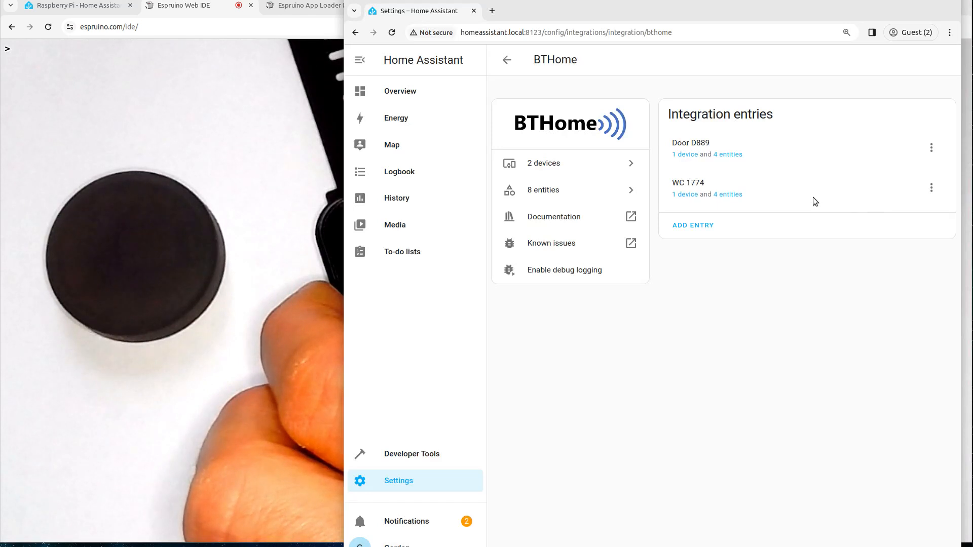
- Configure the discovered Bangle.js 3a97 3A97 watch as a new BTHome entry and finish adding it
{"action": "left_click", "coordinate": [693, 225]}
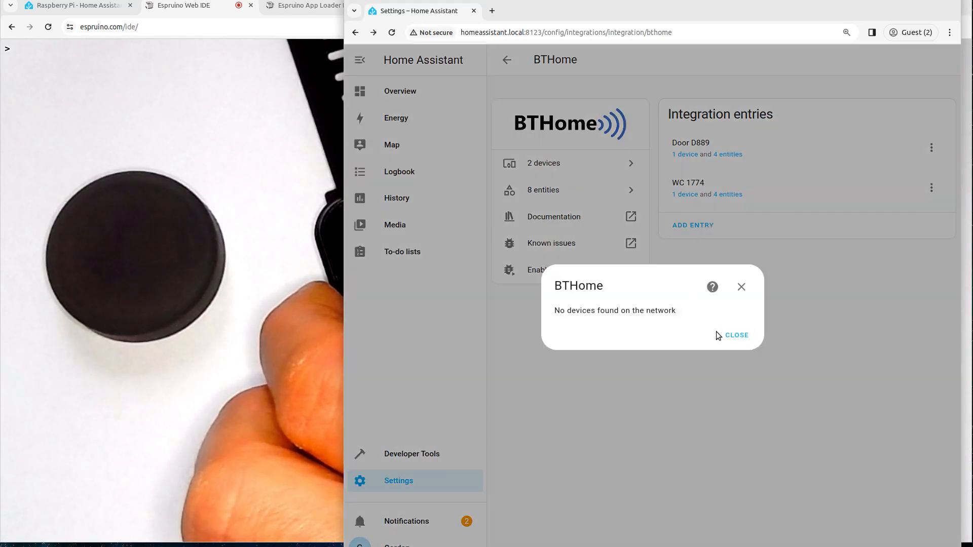
{"action": "left_click", "coordinate": [736, 334]}
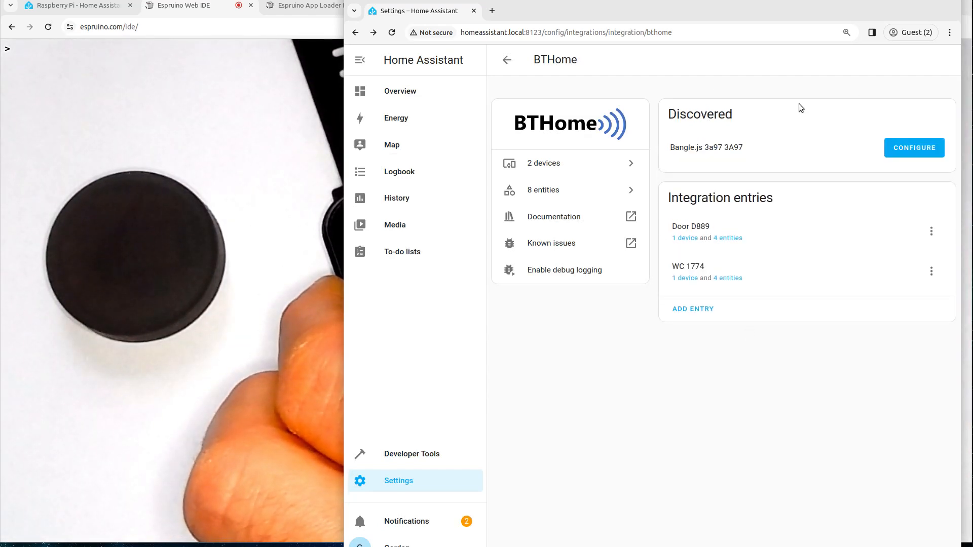
{"action": "mouse_move", "coordinate": [713, 128]}
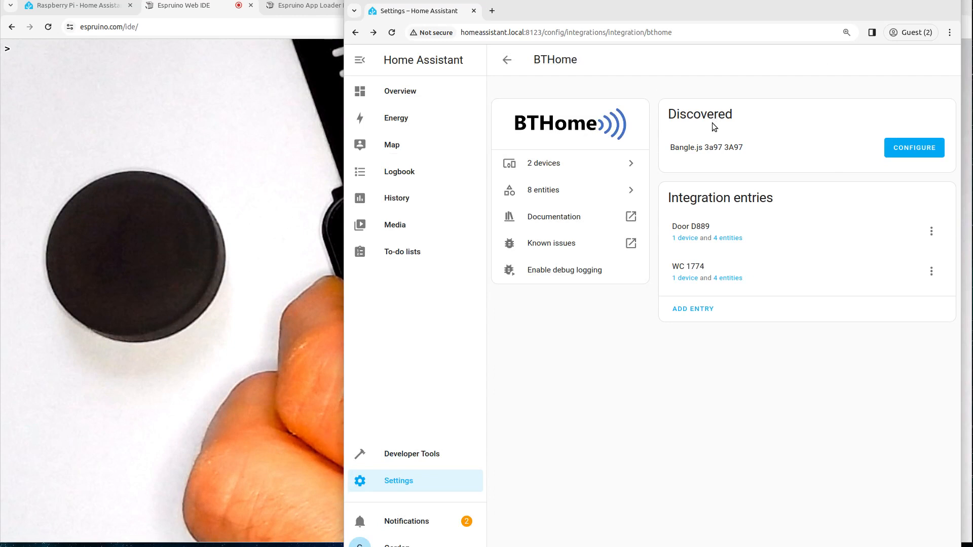
{"action": "left_click", "coordinate": [915, 148]}
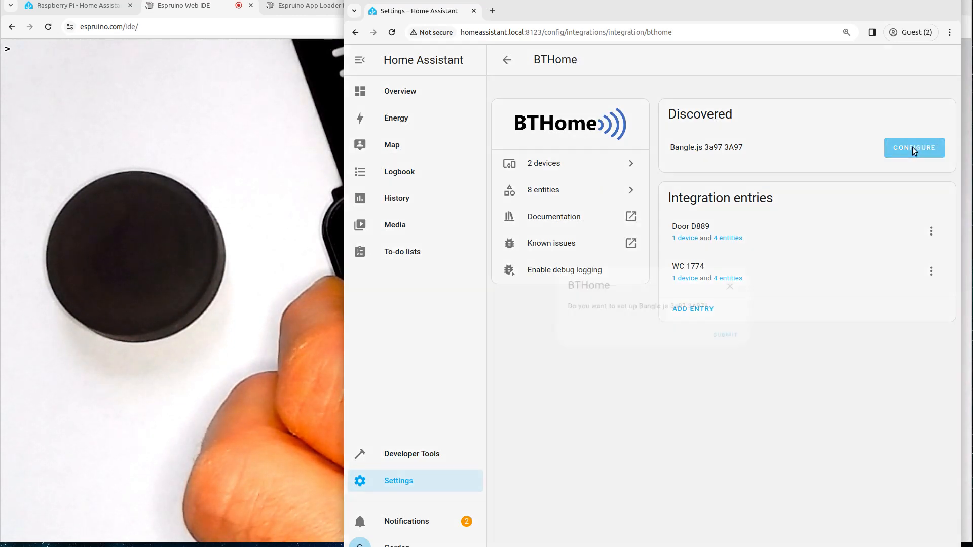
{"action": "left_click", "coordinate": [914, 148]}
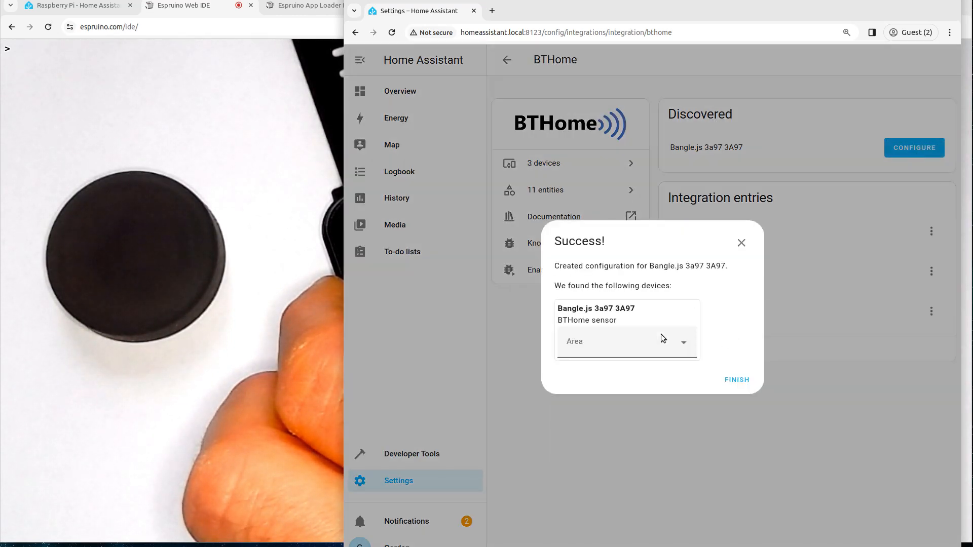
{"action": "left_click", "coordinate": [624, 341]}
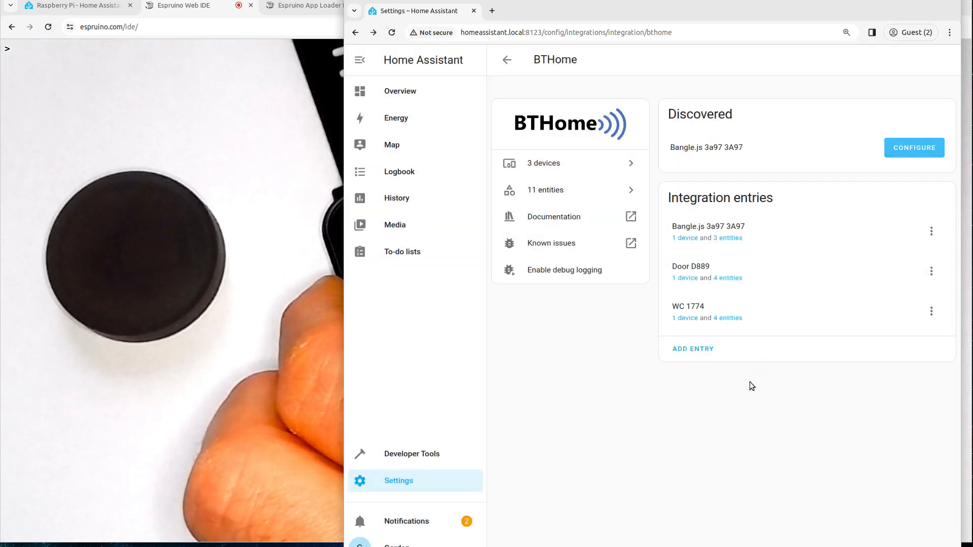
{"action": "mouse_move", "coordinate": [762, 228]}
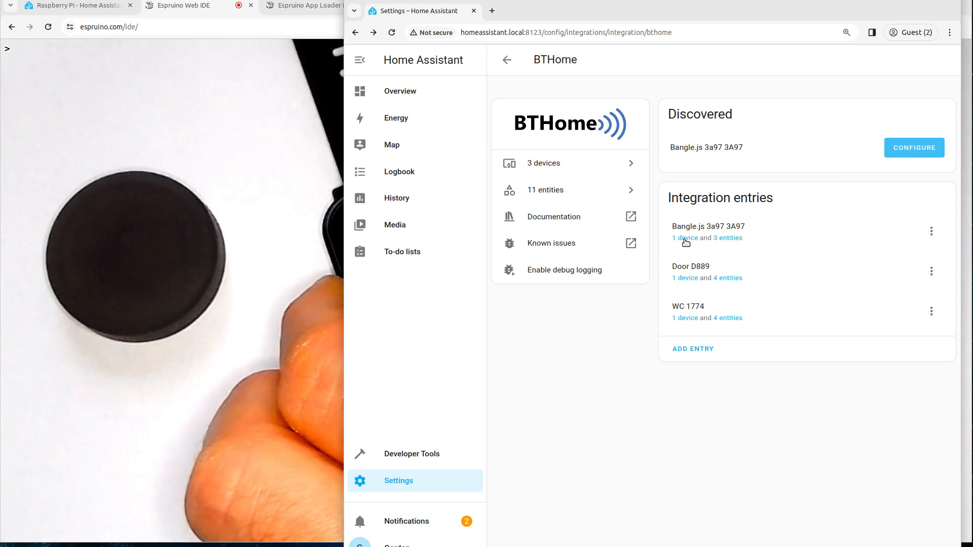
- Show the Bangle.js watch's device page with its button-press logbook events
{"action": "left_click", "coordinate": [683, 237]}
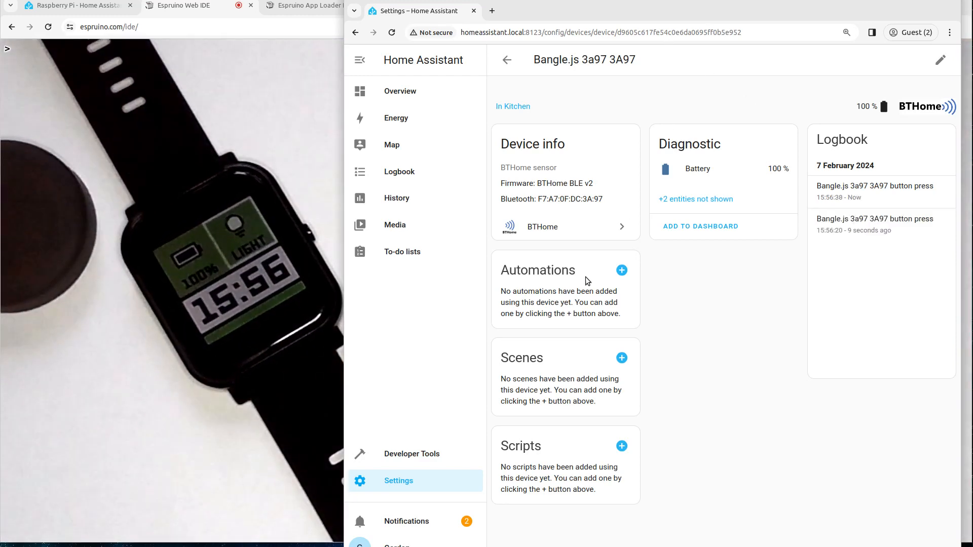
- Start a new automation from the watch triggered by a single Button "Press"
{"action": "left_click", "coordinate": [621, 270]}
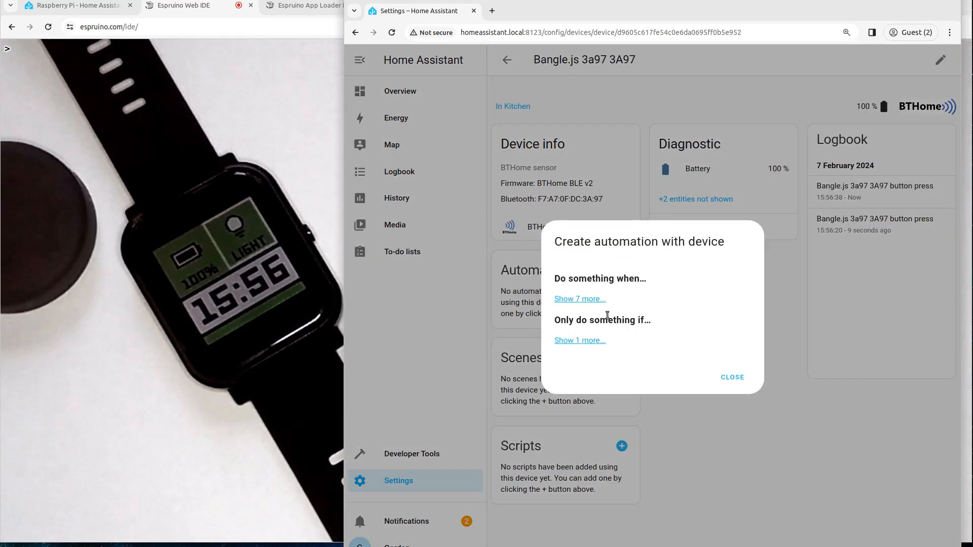
{"action": "left_click", "coordinate": [580, 298]}
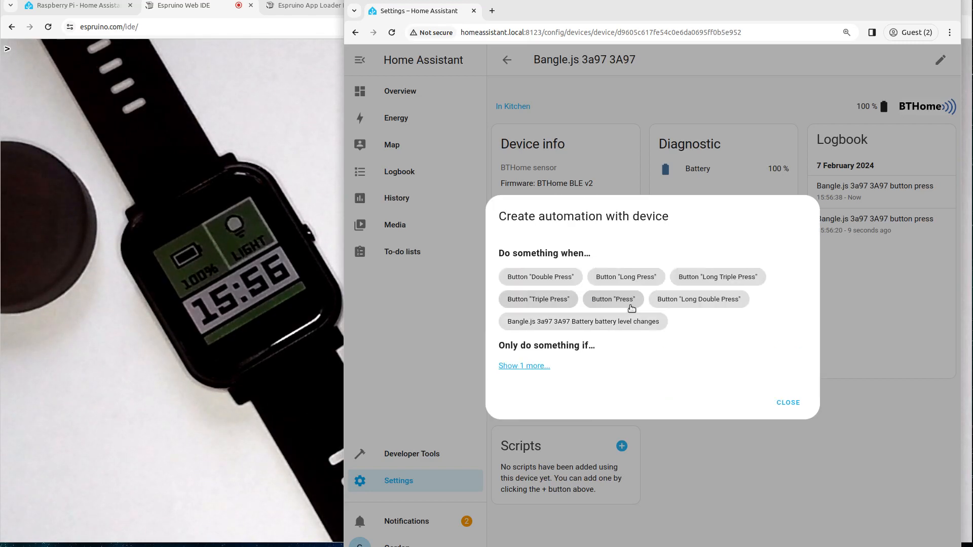
{"action": "left_click", "coordinate": [613, 299]}
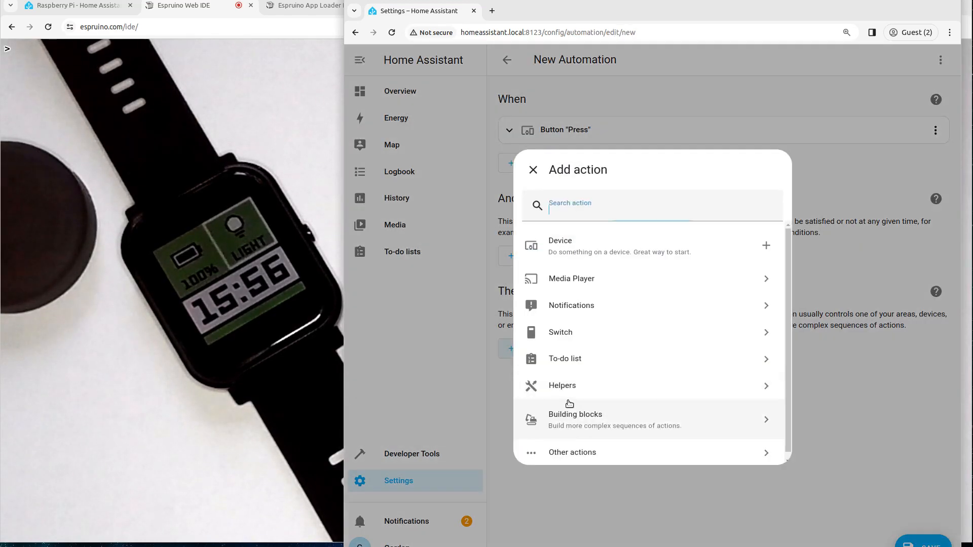
- Add a Device action toggling the Socket1 Socket 1 Relay and save the automation as 'light'
{"action": "left_click", "coordinate": [560, 245]}
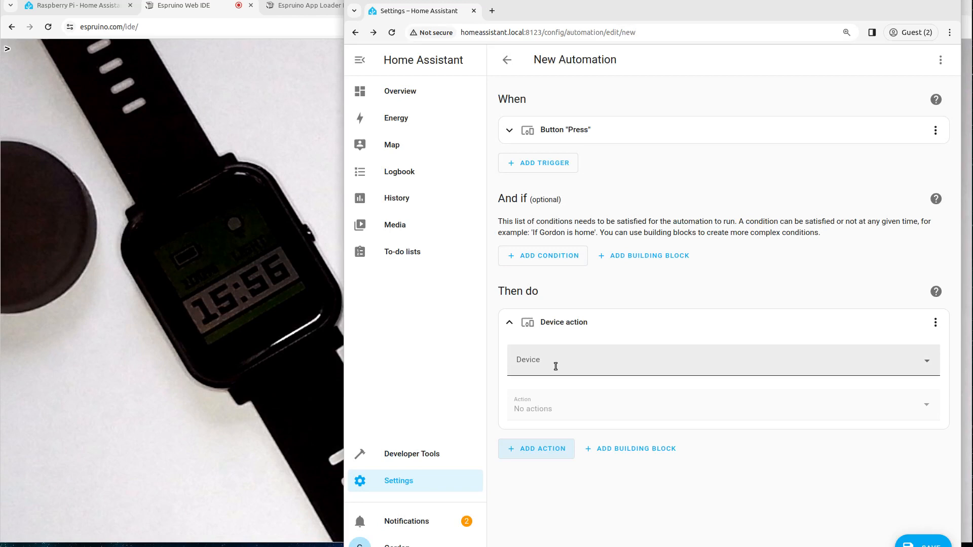
{"action": "type", "text": "sock"}
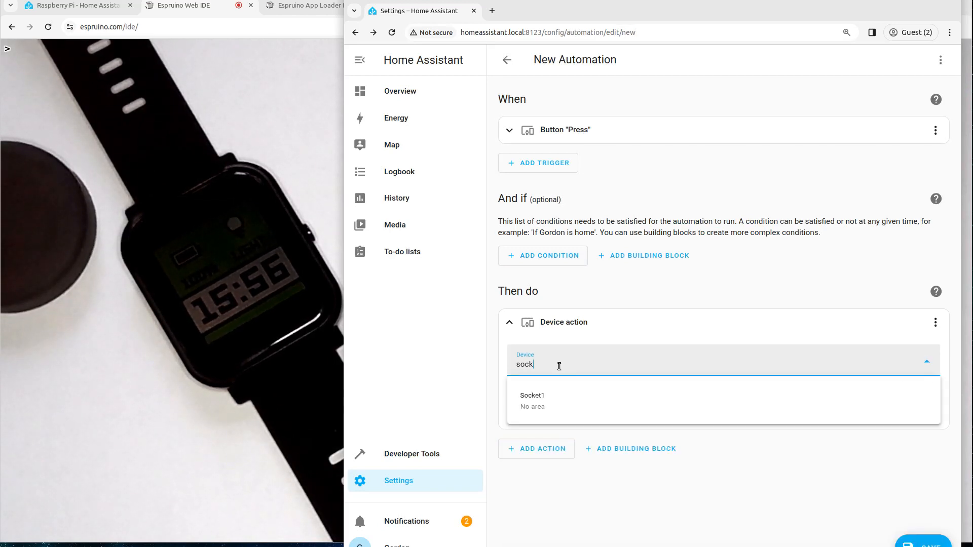
{"action": "left_click", "coordinate": [532, 396]}
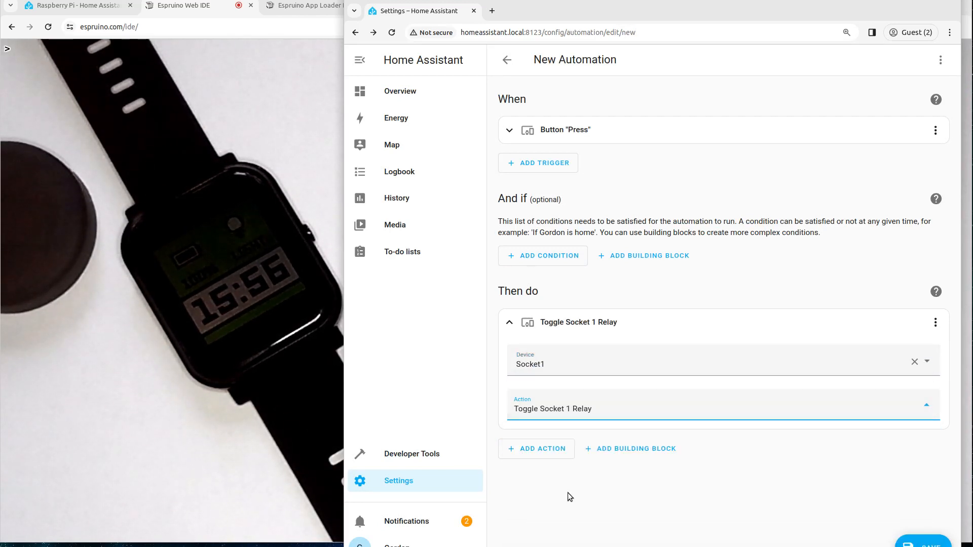
{"action": "left_click", "coordinate": [923, 546]}
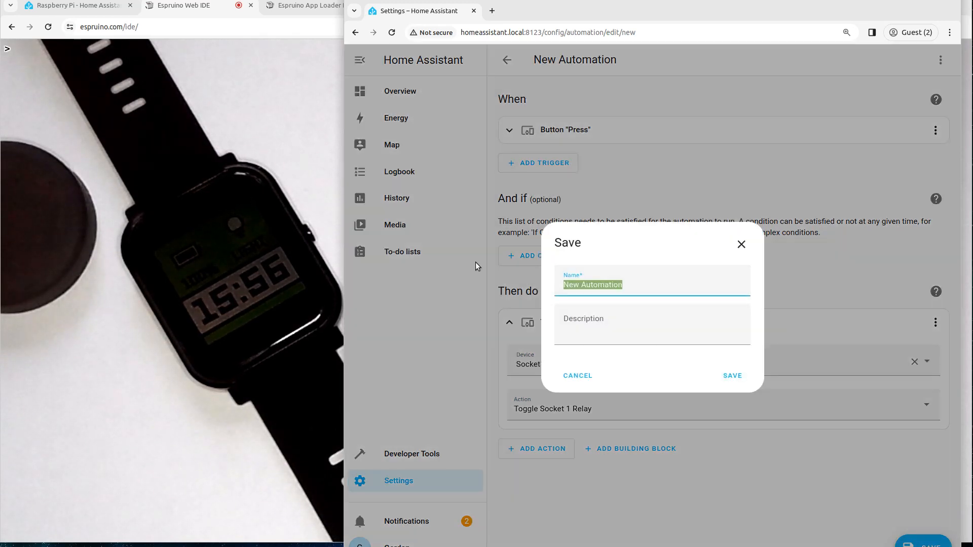
{"action": "type", "text": "light"}
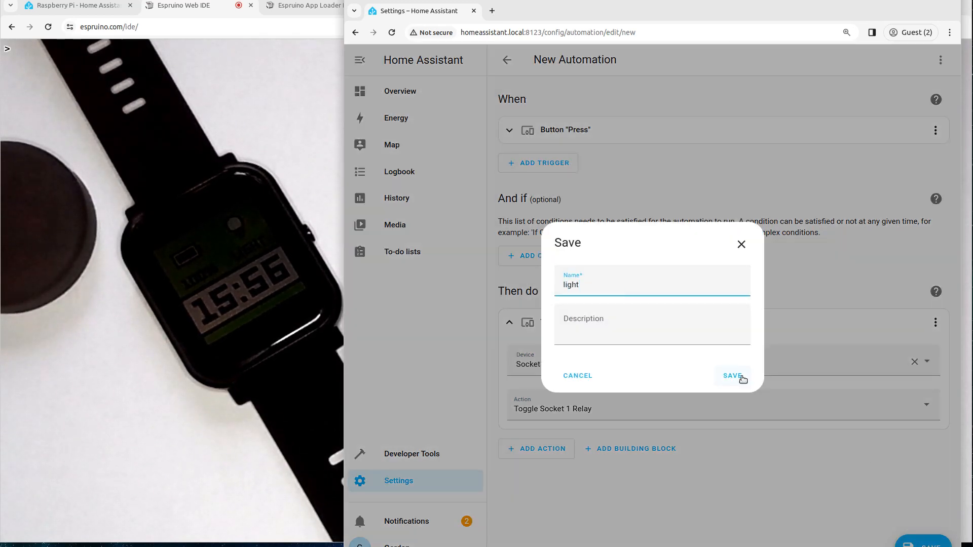
{"action": "left_click", "coordinate": [732, 375]}
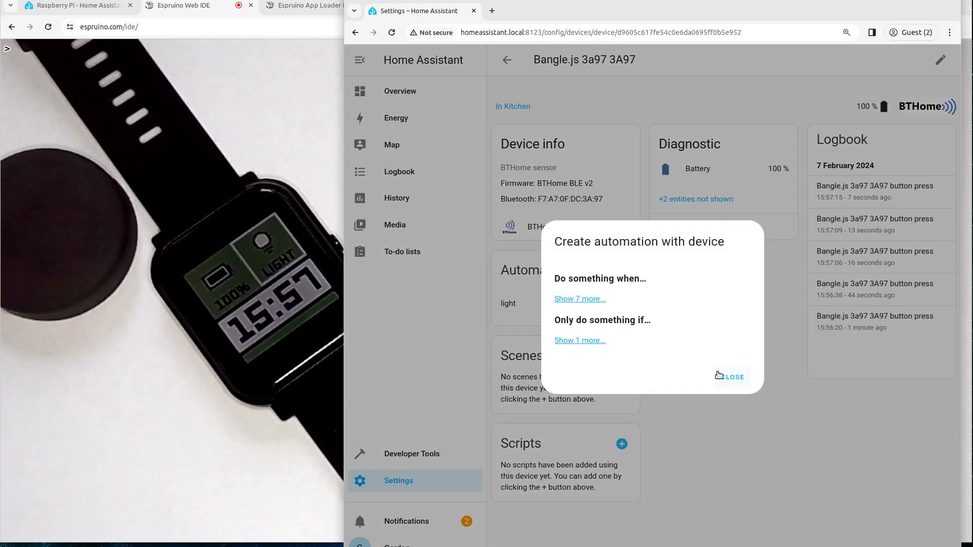
- Dismiss the create-automation prompt and return to the Overview dashboard with Socket1, Sensor and WC 1774 cards
{"action": "left_click", "coordinate": [733, 377]}
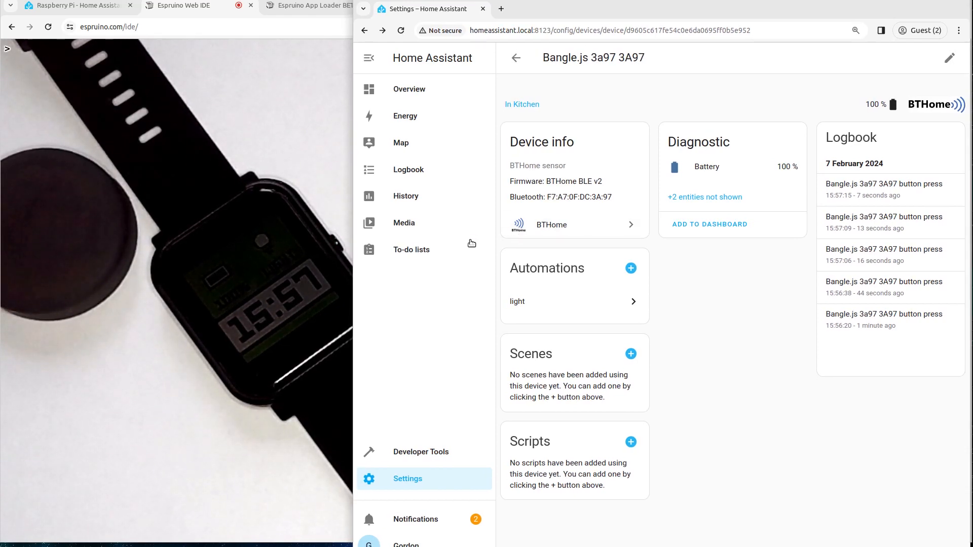
{"action": "mouse_move", "coordinate": [432, 97]}
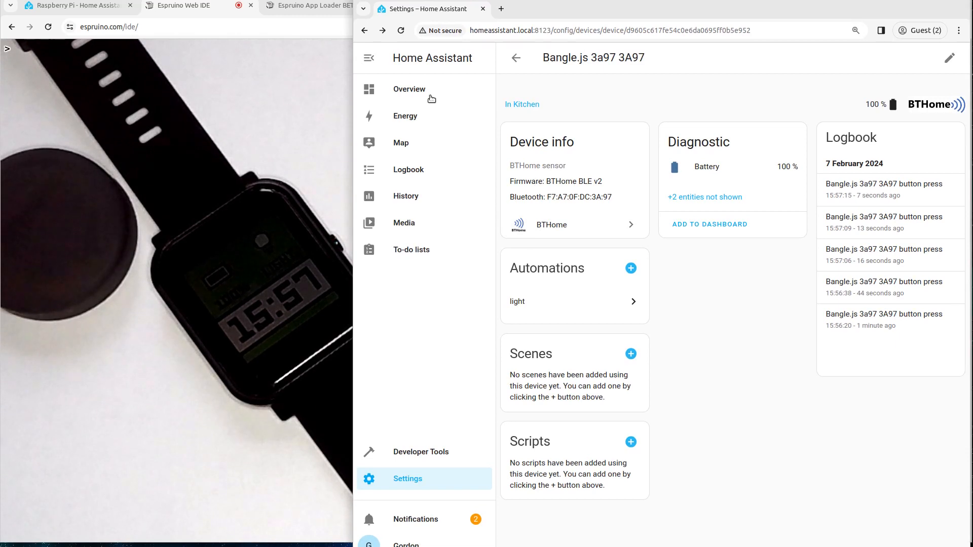
{"action": "left_click", "coordinate": [409, 90]}
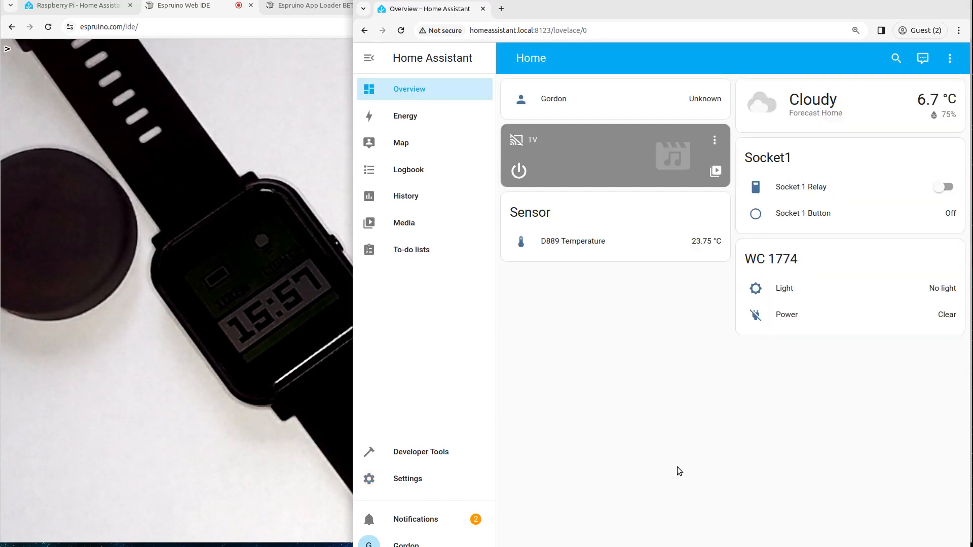
{"action": "mouse_move", "coordinate": [414, 444]}
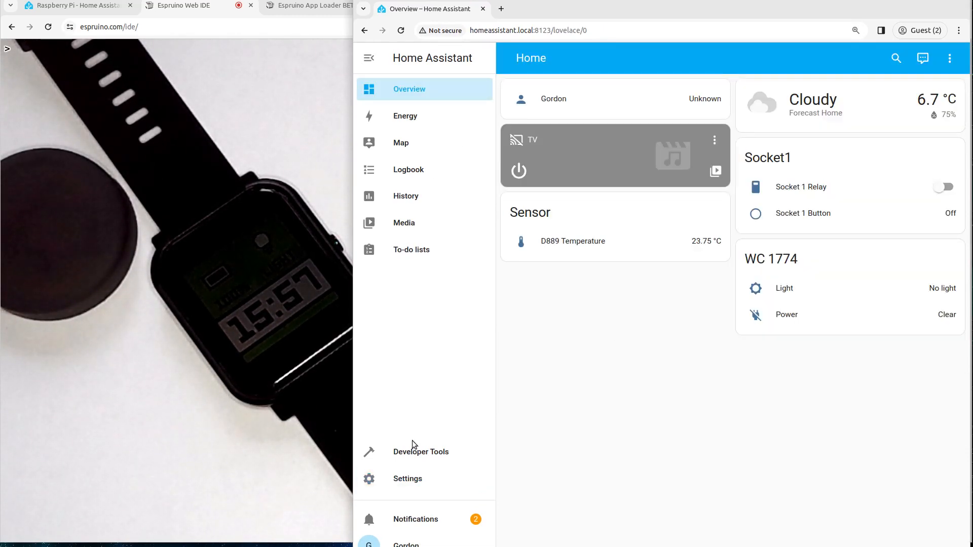
{"action": "mouse_move", "coordinate": [411, 484]}
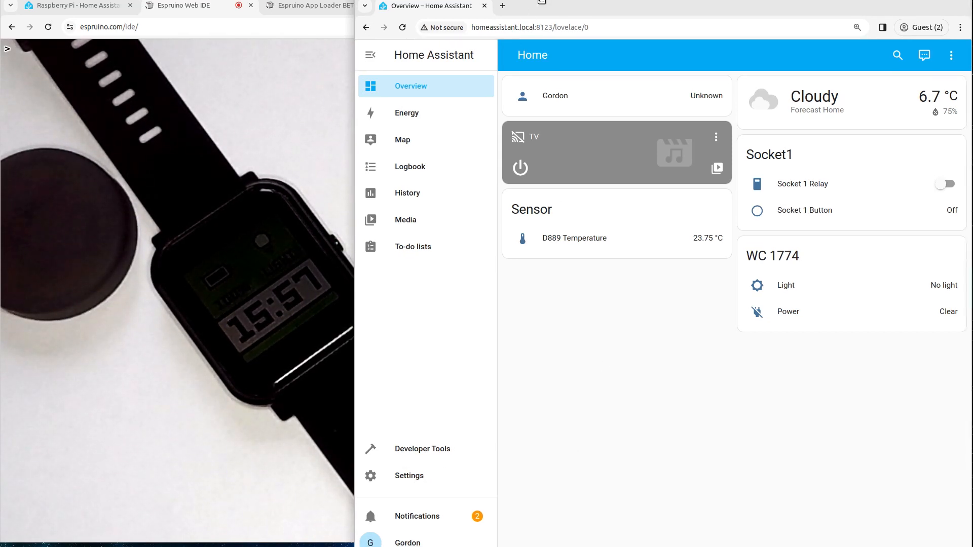
{"action": "mouse_move", "coordinate": [427, 183]}
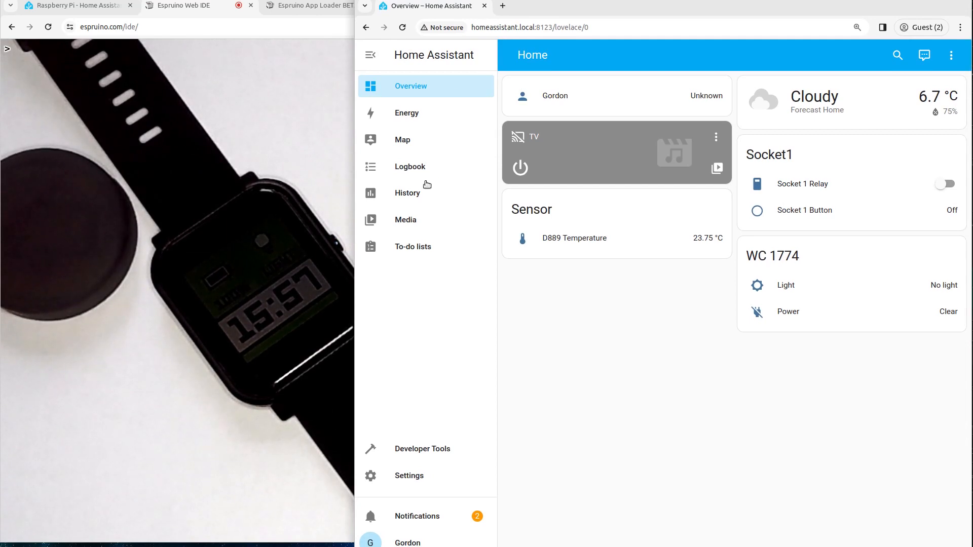
{"action": "mouse_move", "coordinate": [568, 370]}
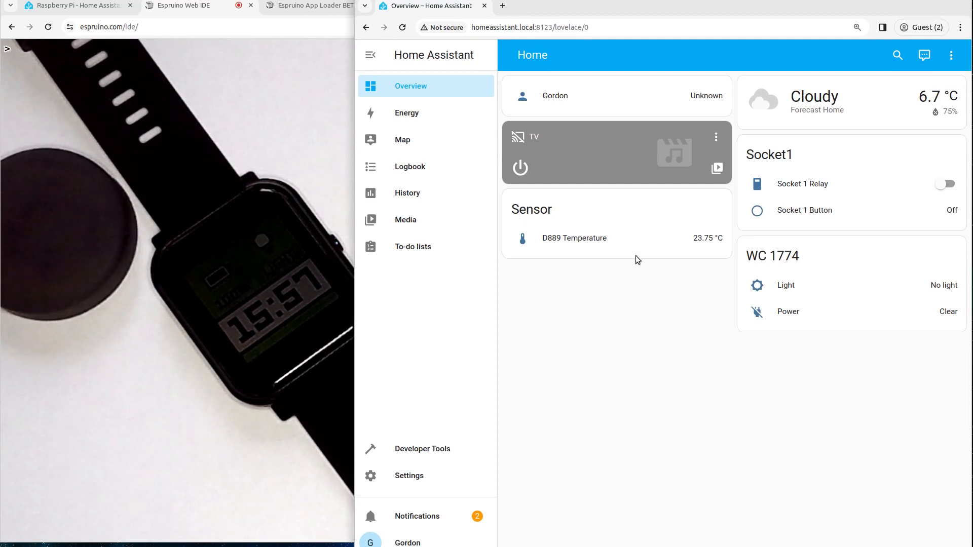
{"action": "mouse_move", "coordinate": [655, 393]}
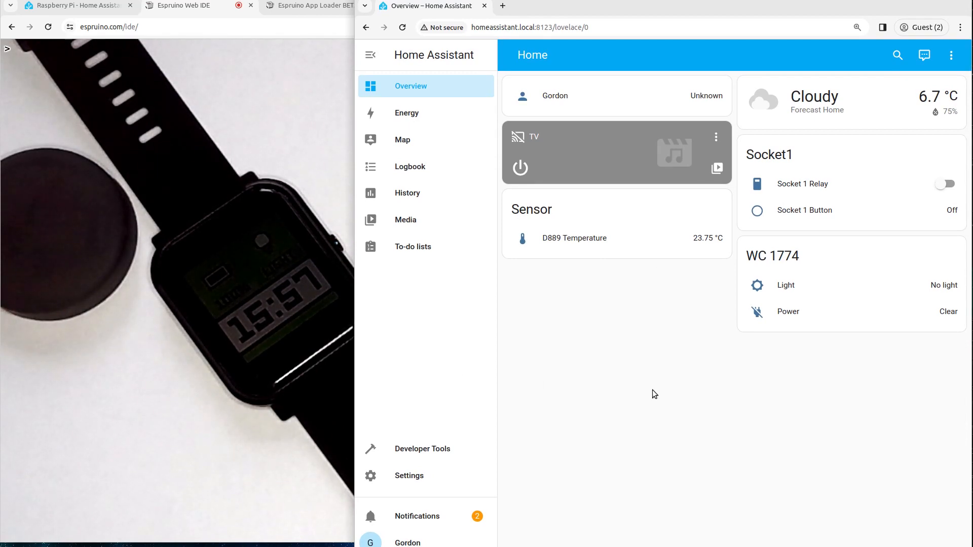